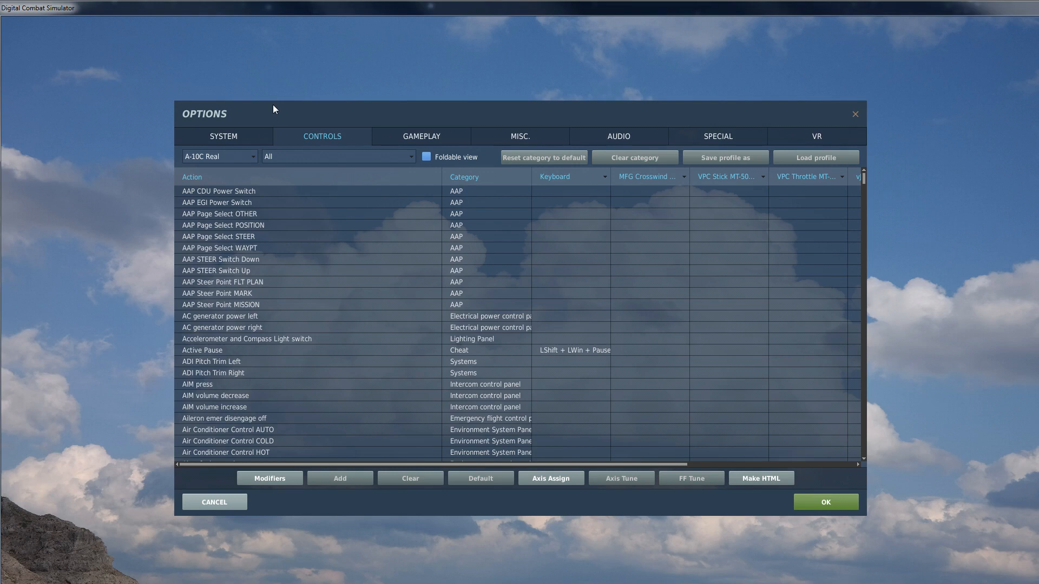
mouse_move(504, 87)
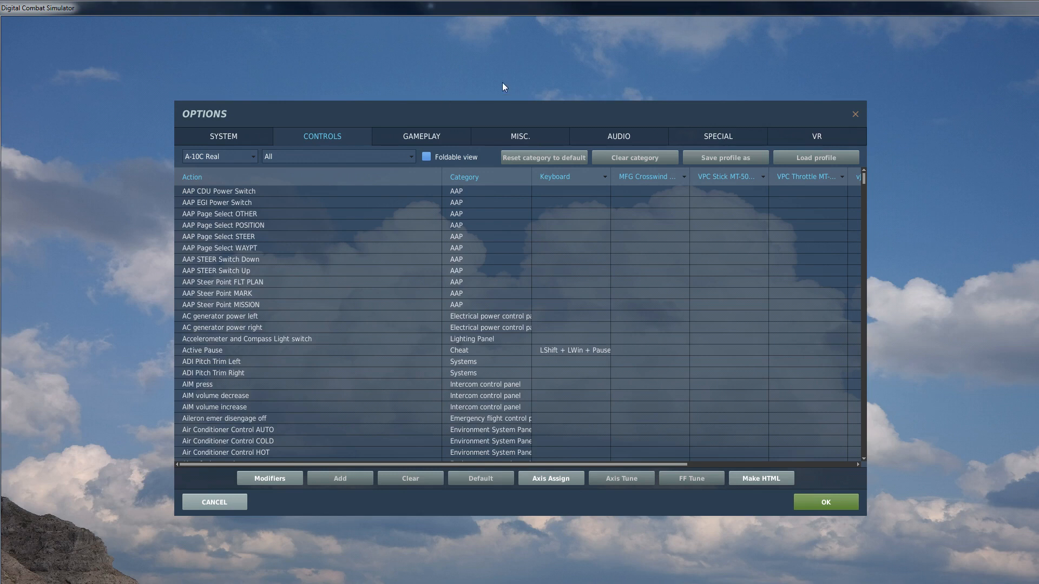
mouse_move(238, 115)
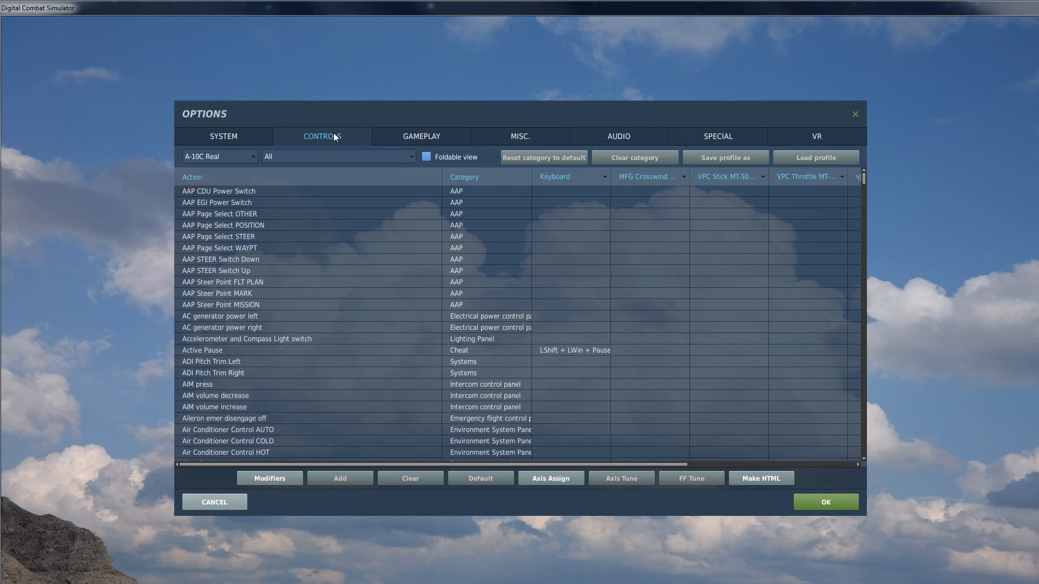
mouse_move(253, 156)
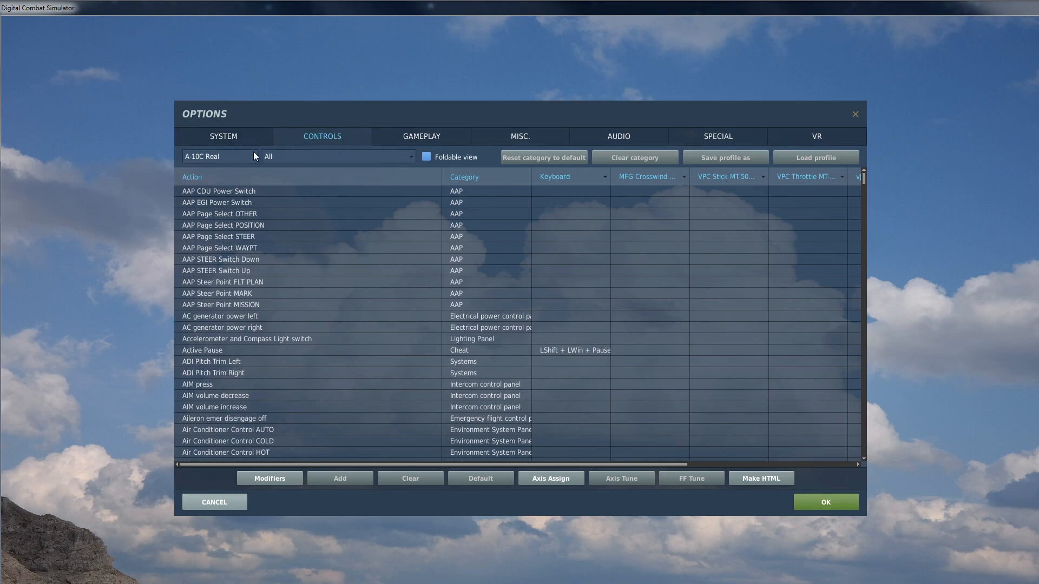
Step: Keep the A-10C Real profile selected and scroll down through its command list
click(243, 156)
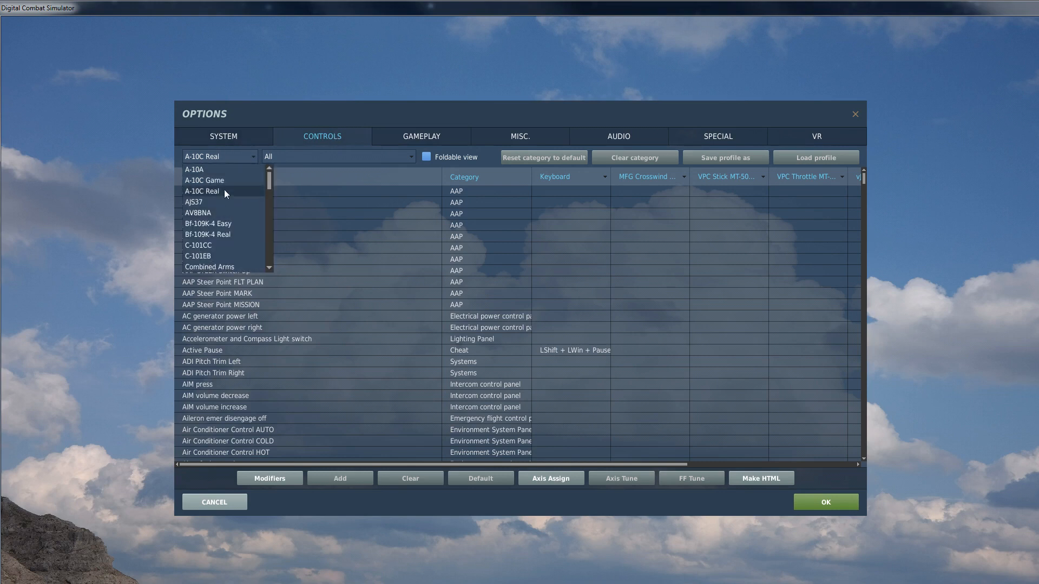
click(201, 191)
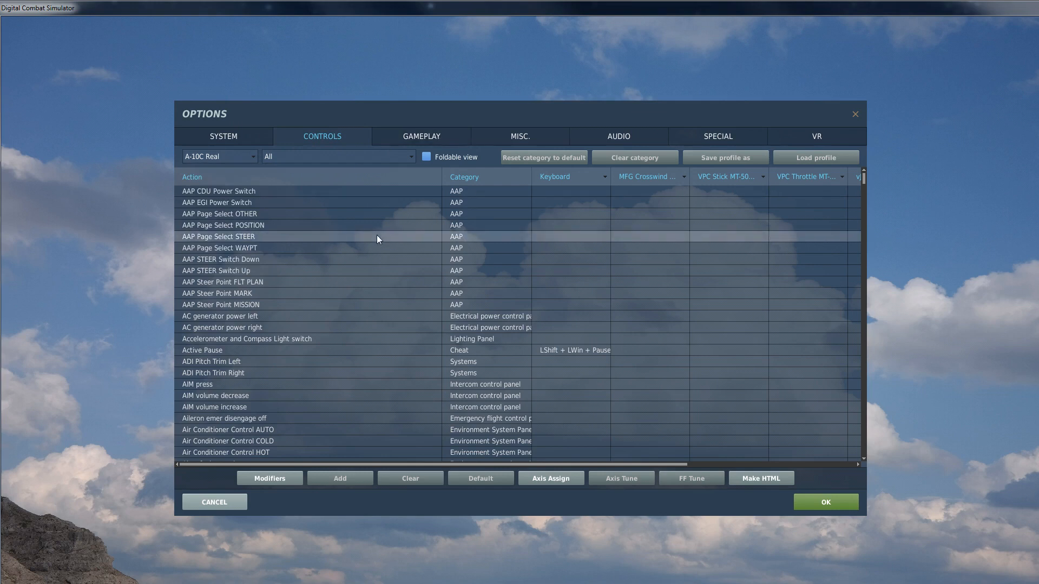
mouse_move(377, 239)
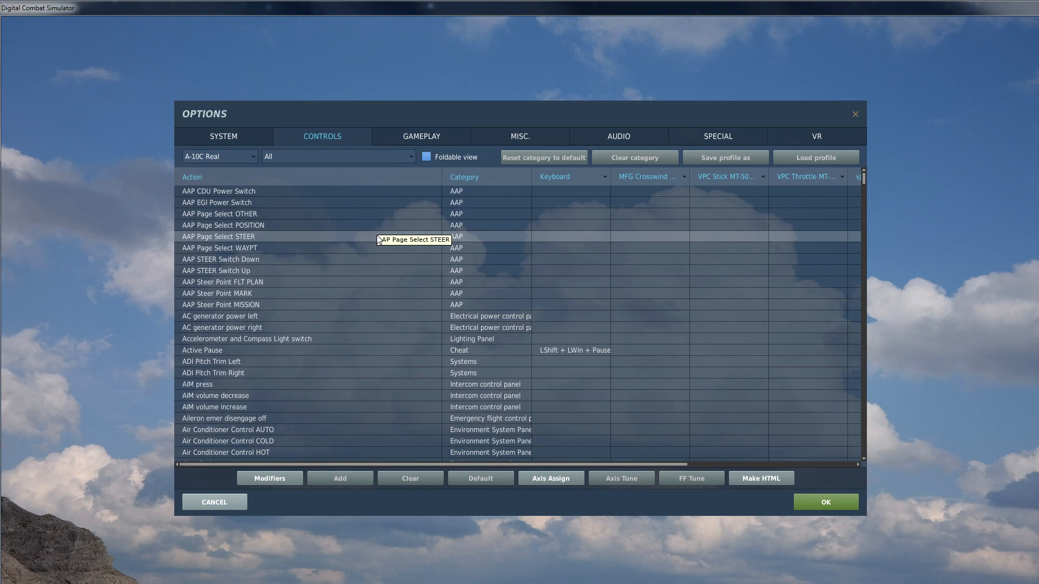
mouse_move(379, 222)
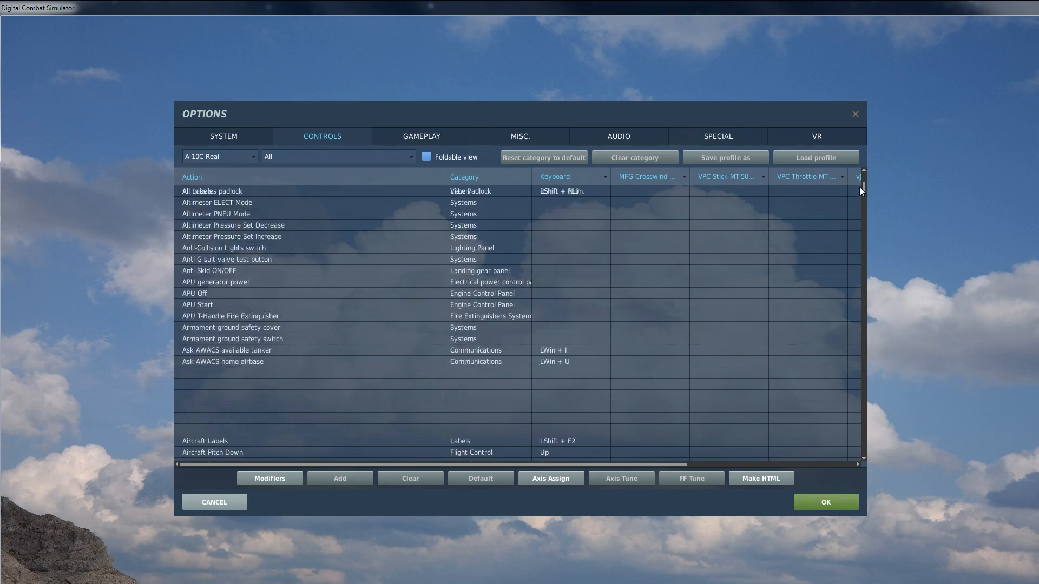
scroll(down, 3)
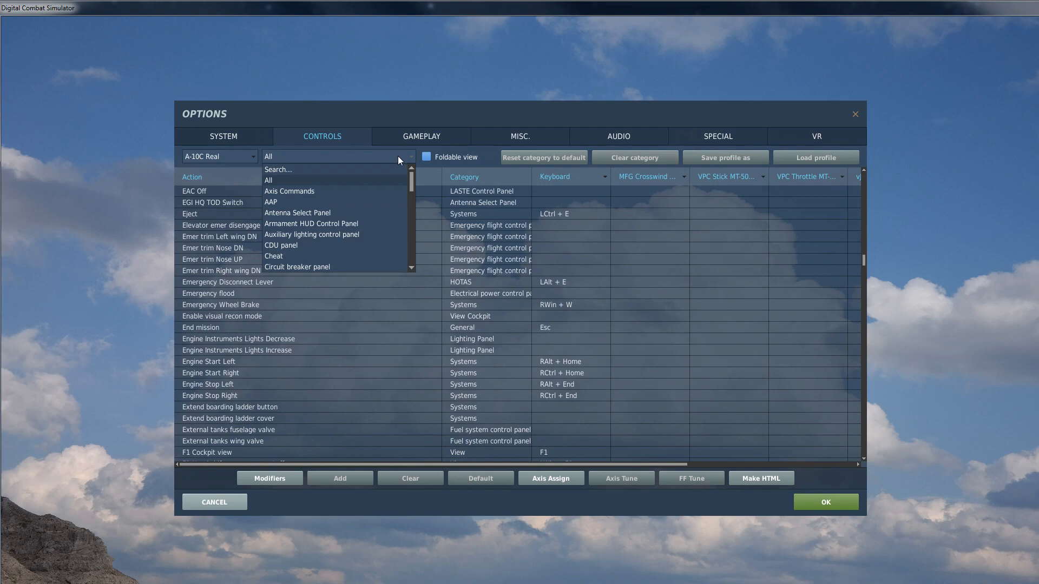
mouse_move(325, 191)
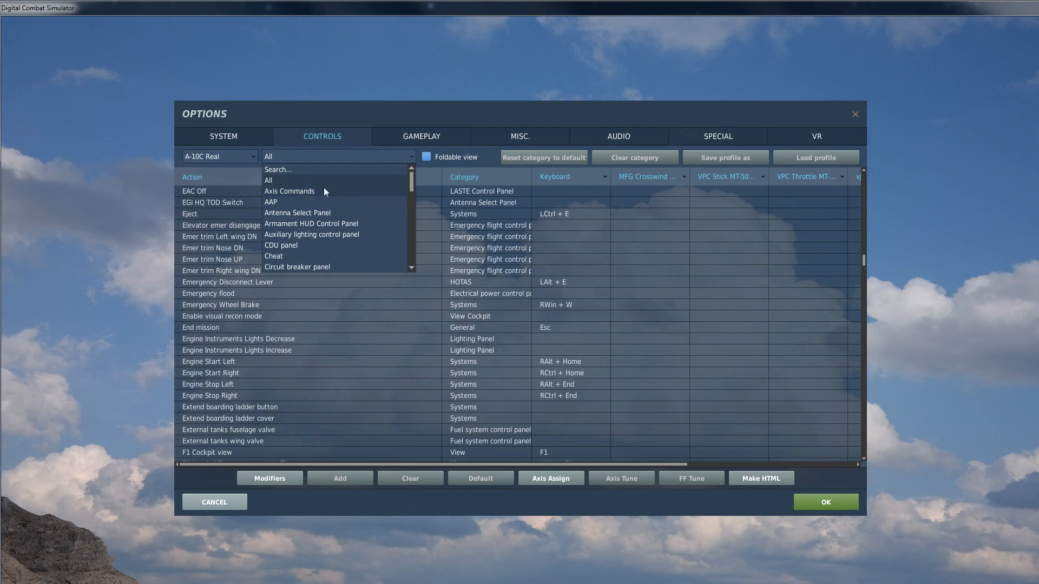
mouse_move(389, 207)
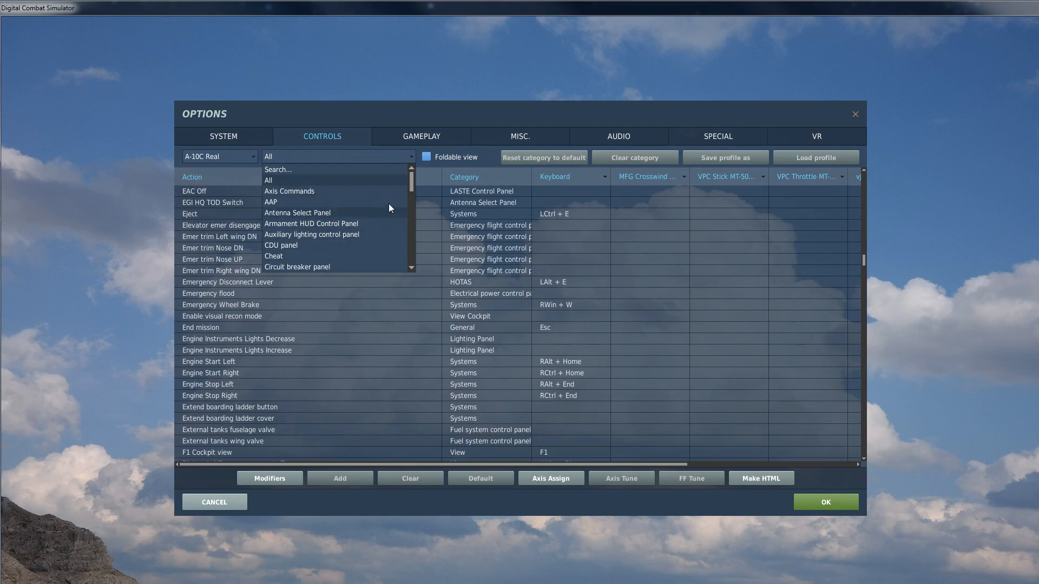
scroll(down, 3)
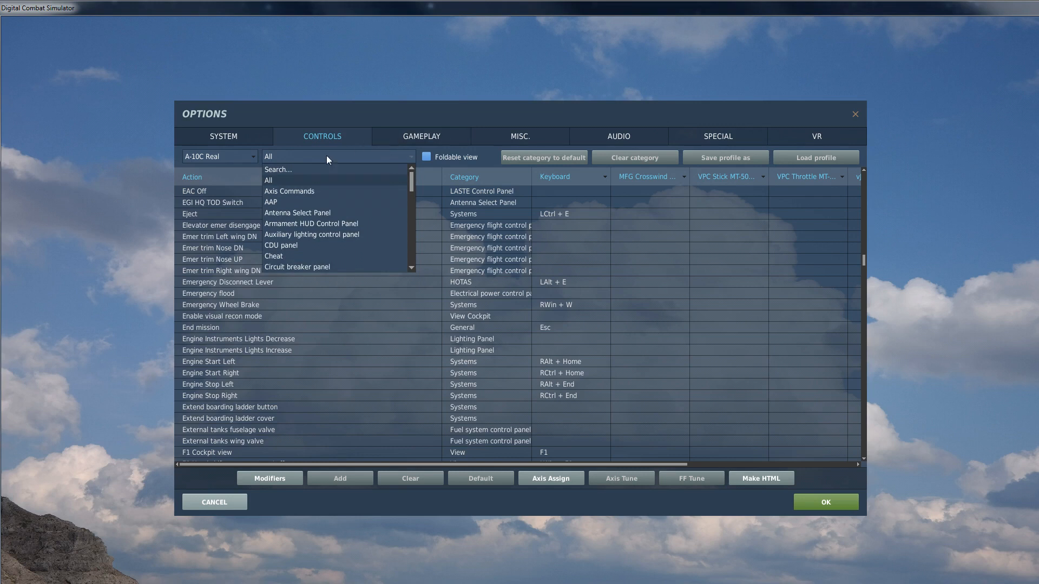
mouse_move(286, 185)
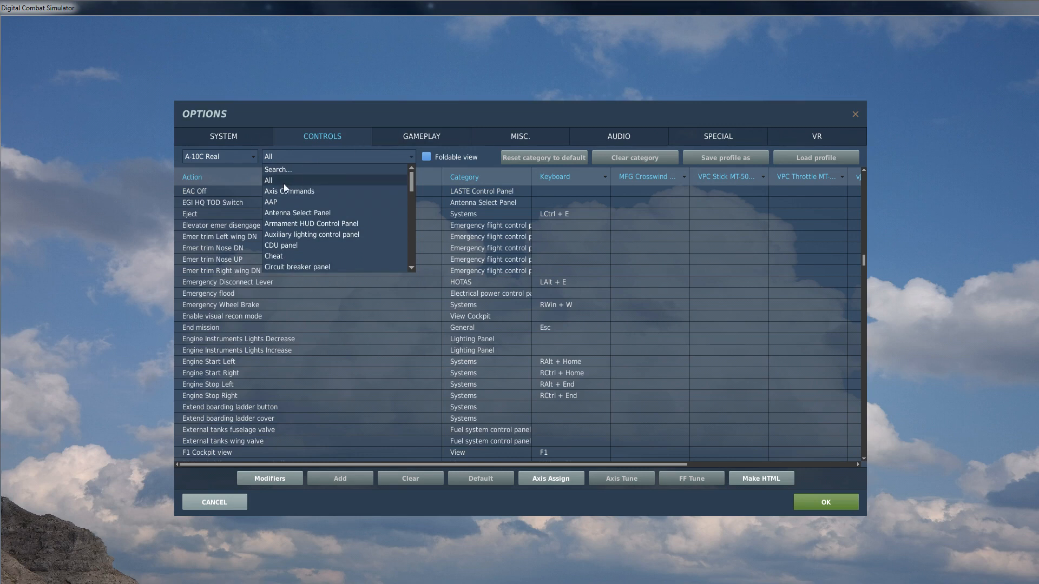
mouse_move(286, 179)
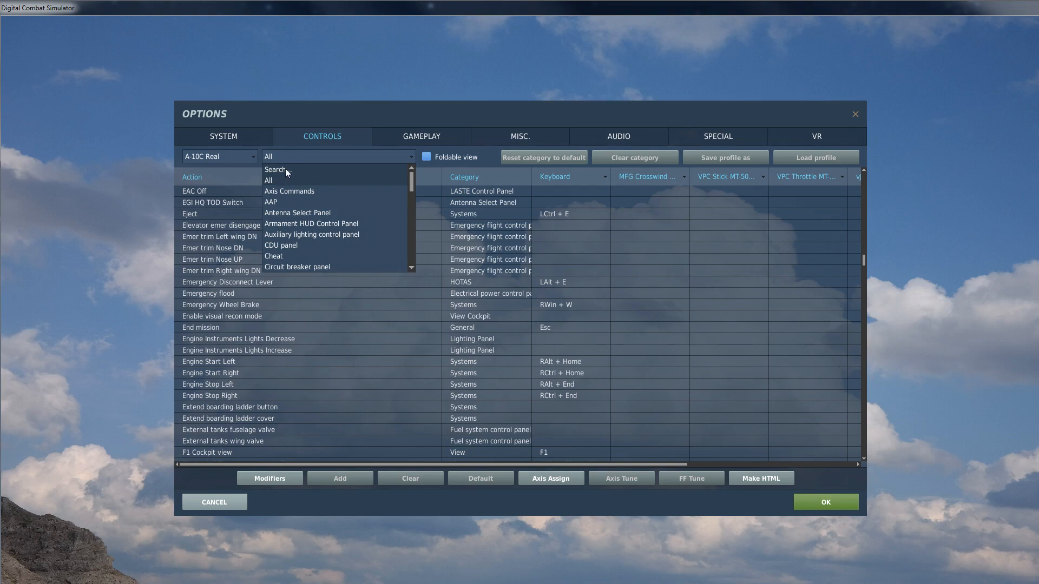
click(274, 169)
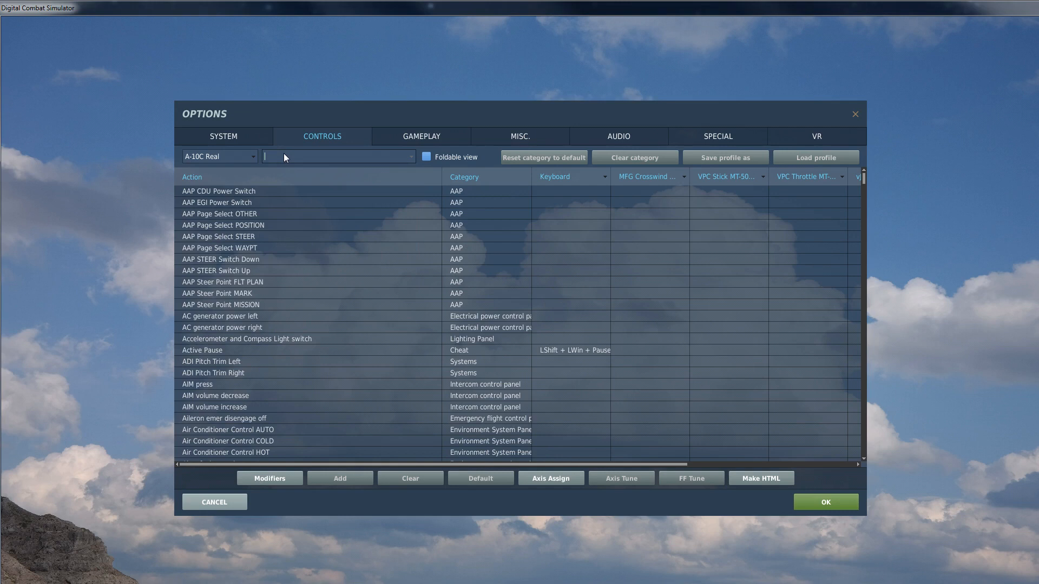
text(thr)
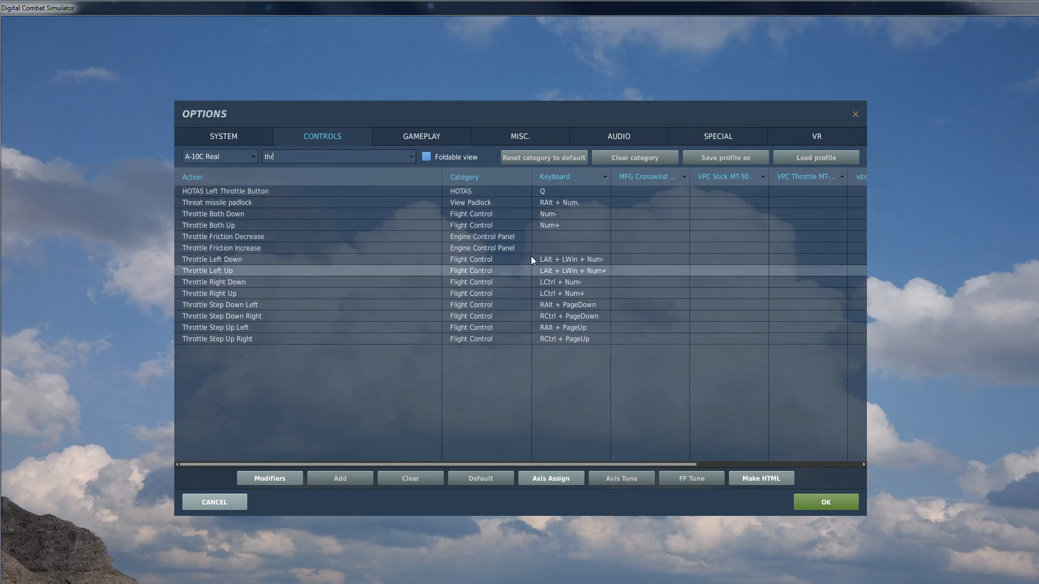
click(412, 157)
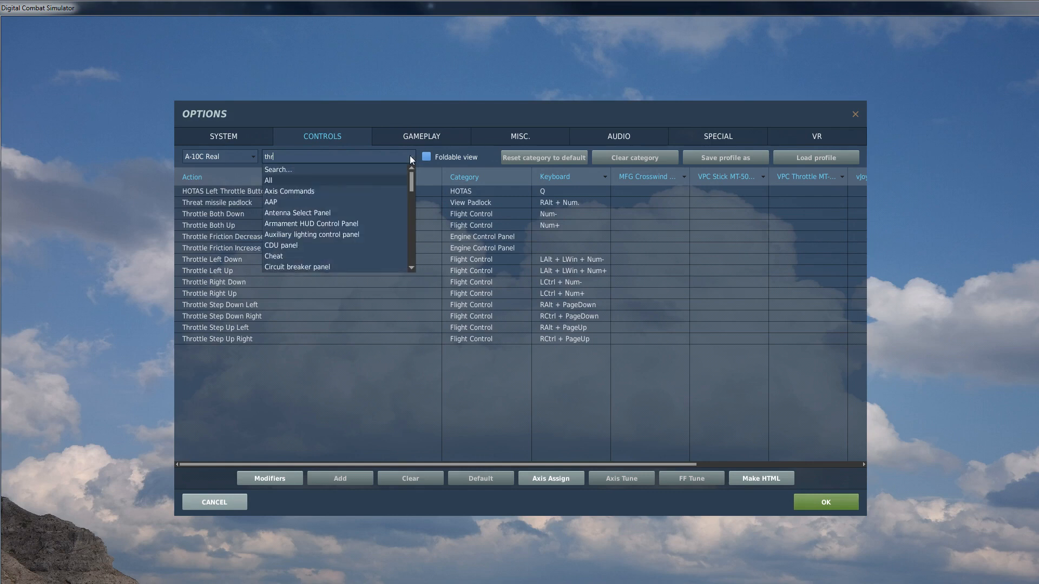
click(267, 180)
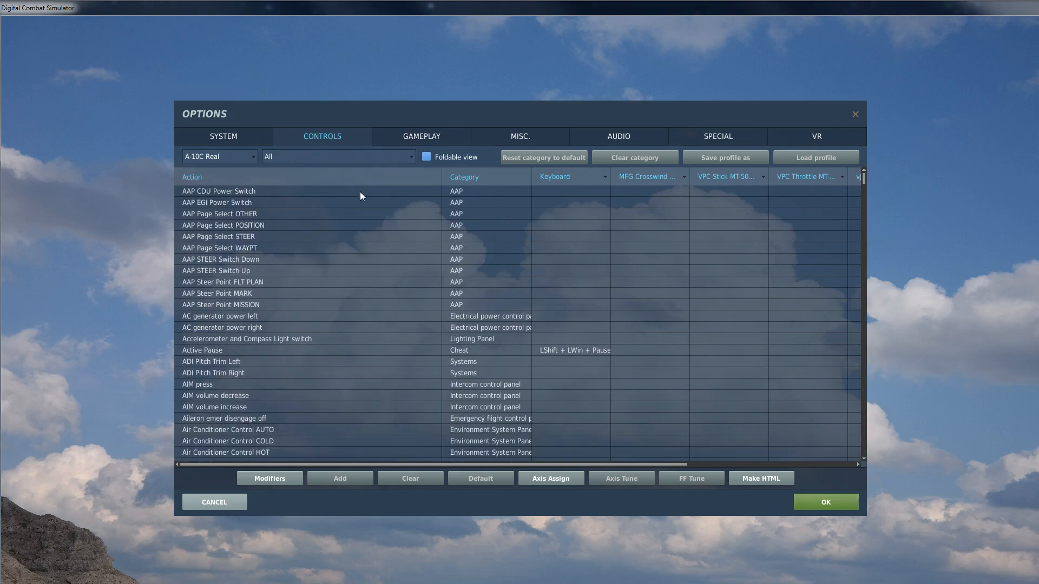
mouse_move(878, 186)
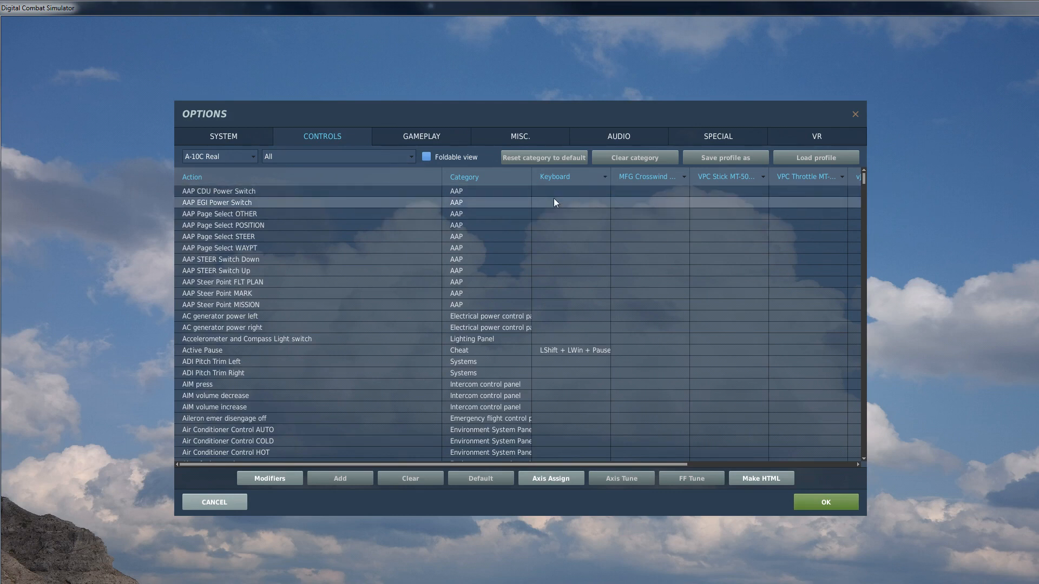
mouse_move(572, 198)
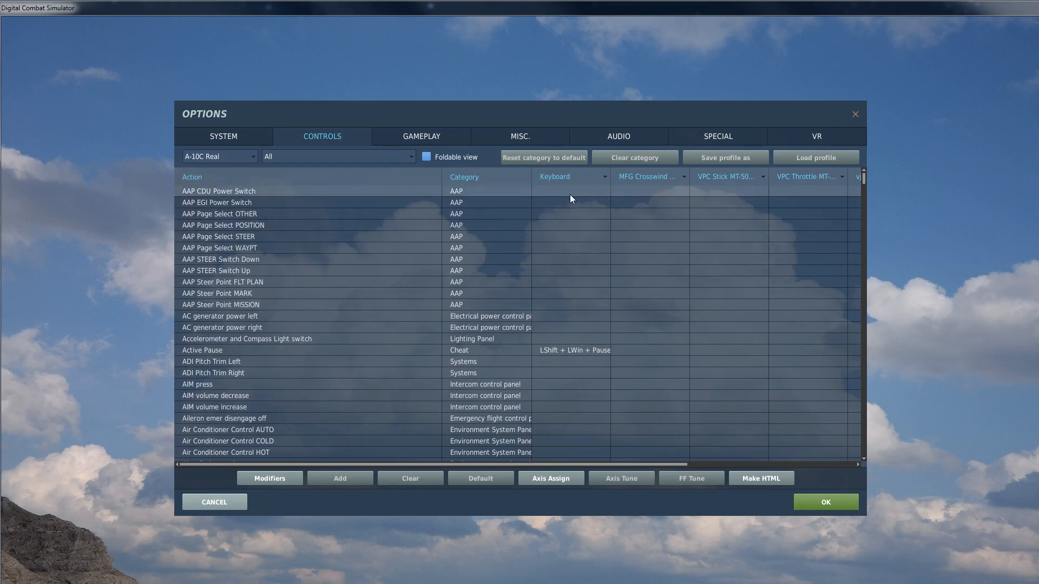
mouse_move(659, 182)
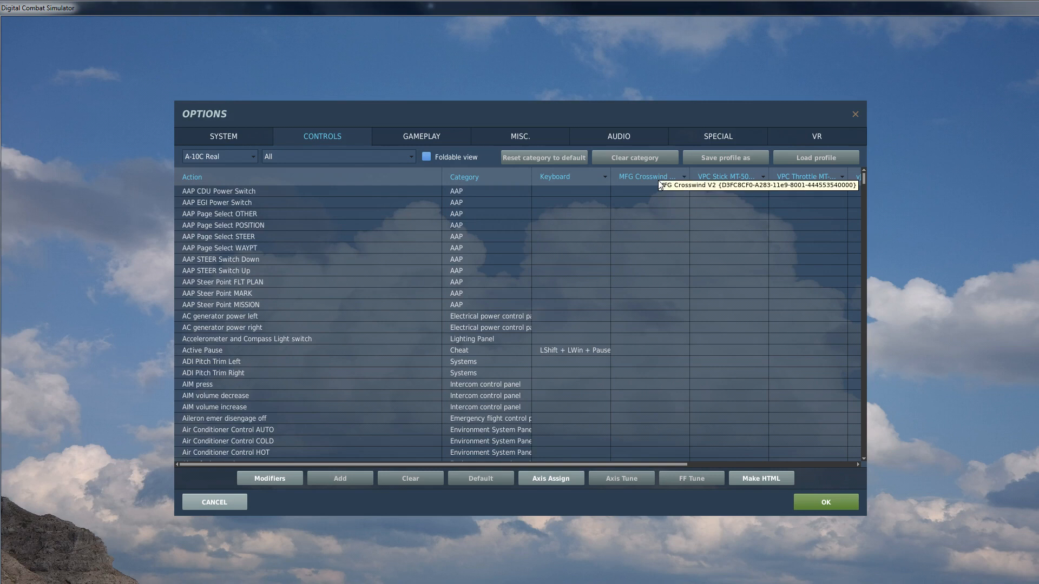
mouse_move(726, 179)
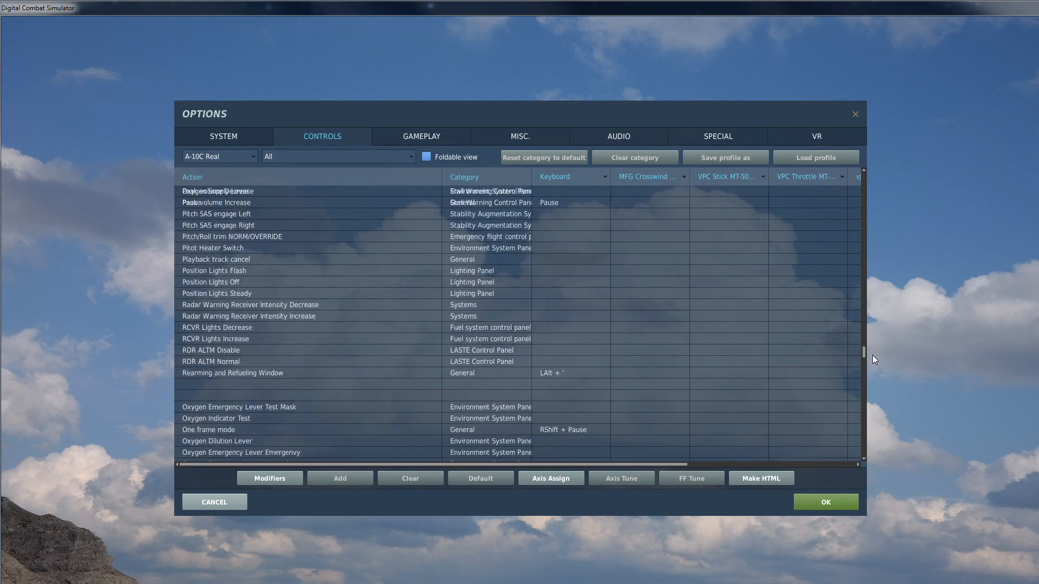
scroll(down, 3)
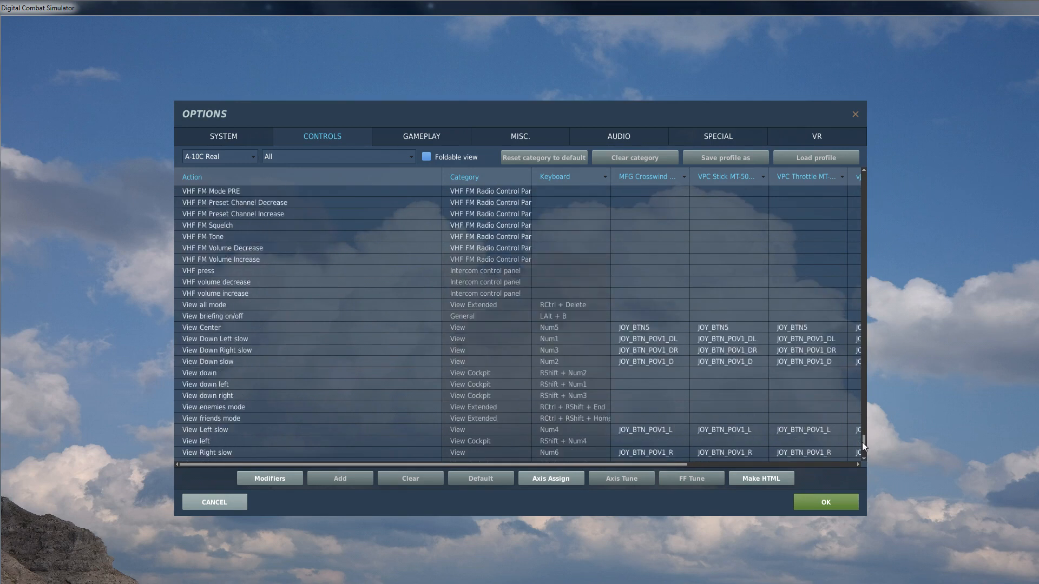
scroll(down, 3)
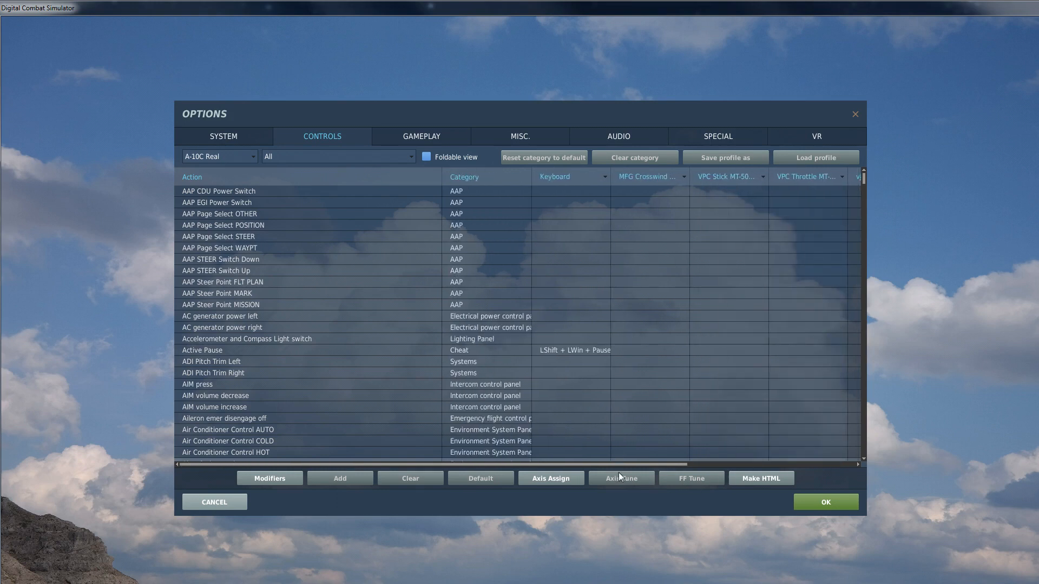
mouse_move(638, 475)
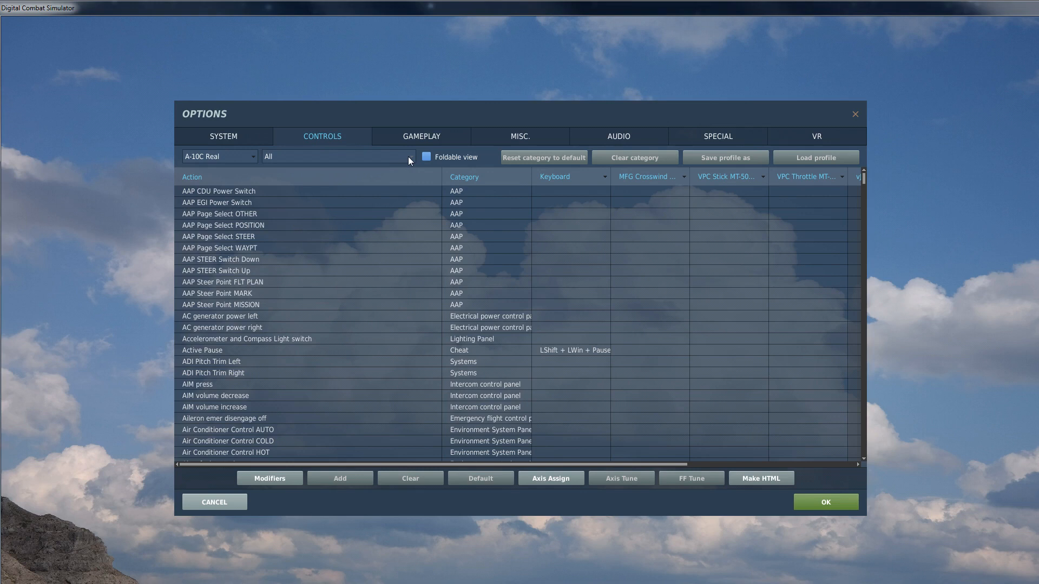
mouse_move(415, 171)
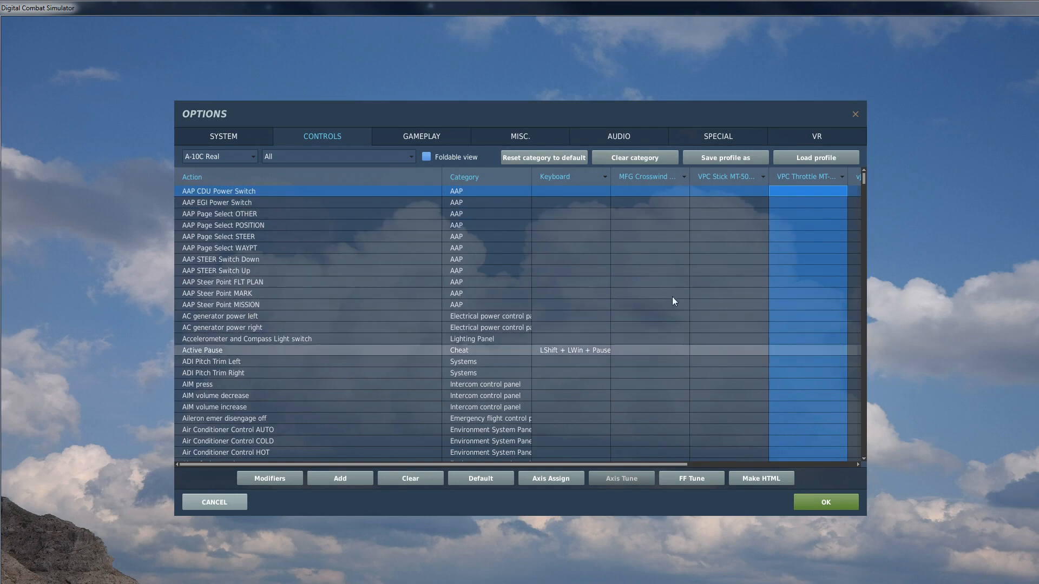
mouse_move(668, 252)
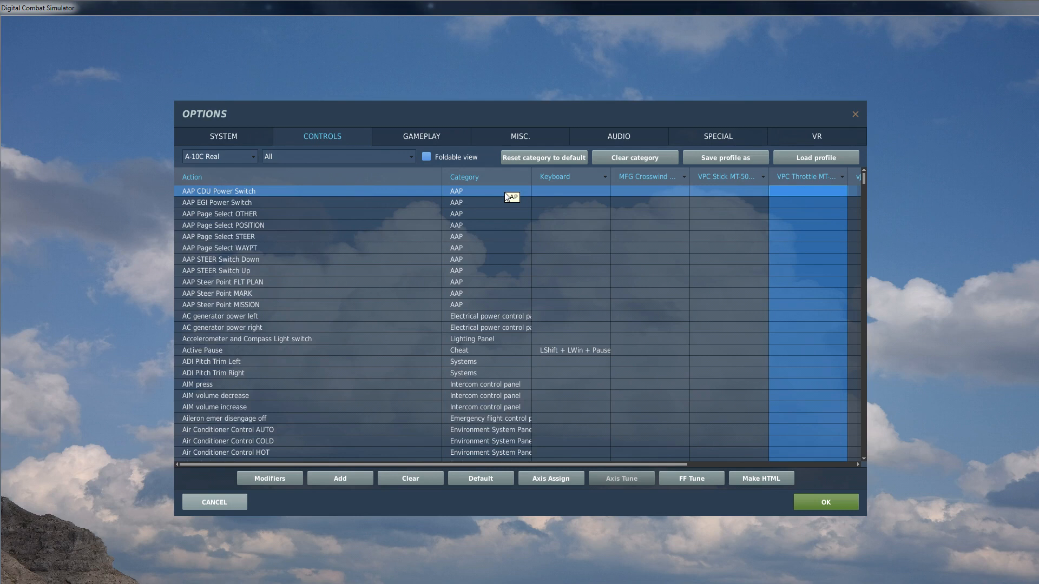
mouse_move(697, 251)
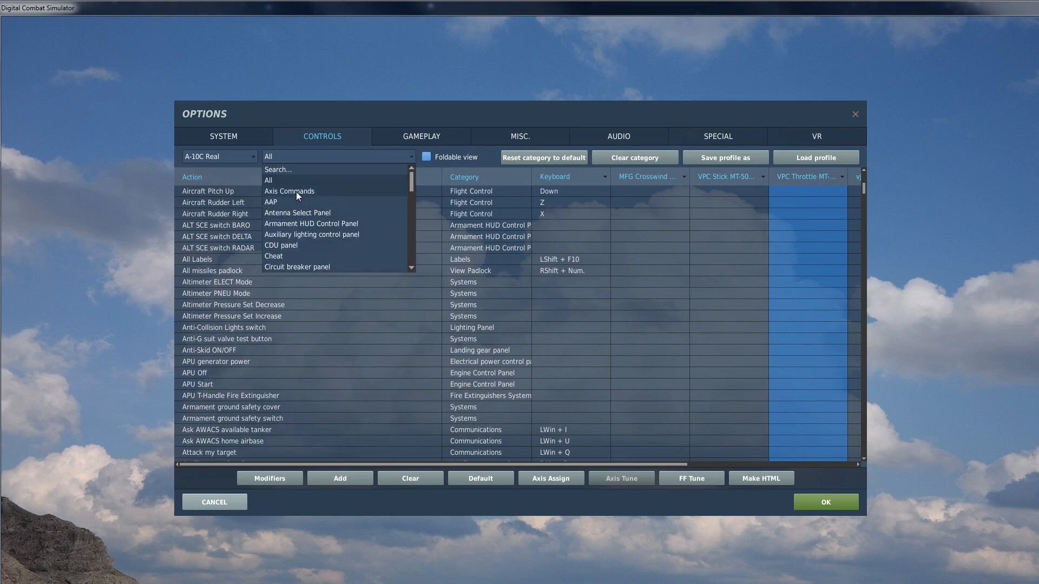
Step: Filter the bindings to Axis Commands, scroll to the end, and select the Pitch row
click(289, 191)
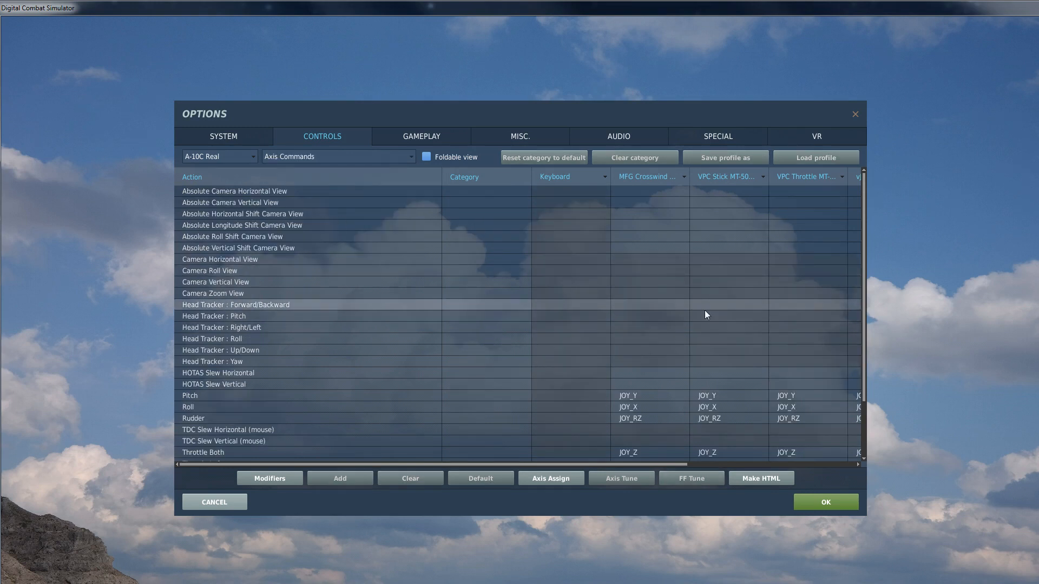
scroll(down, 3)
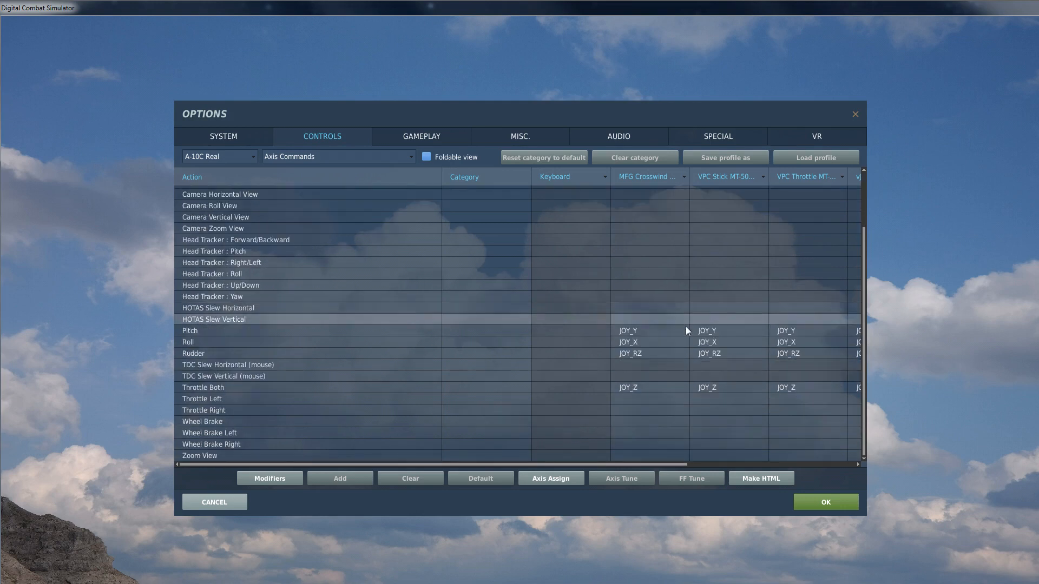
mouse_move(659, 425)
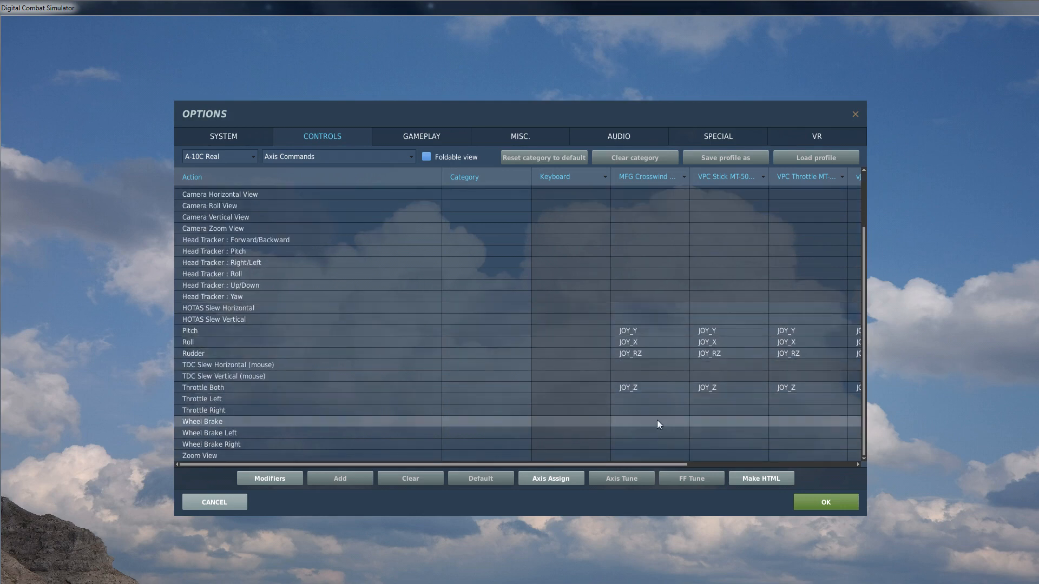
click(239, 331)
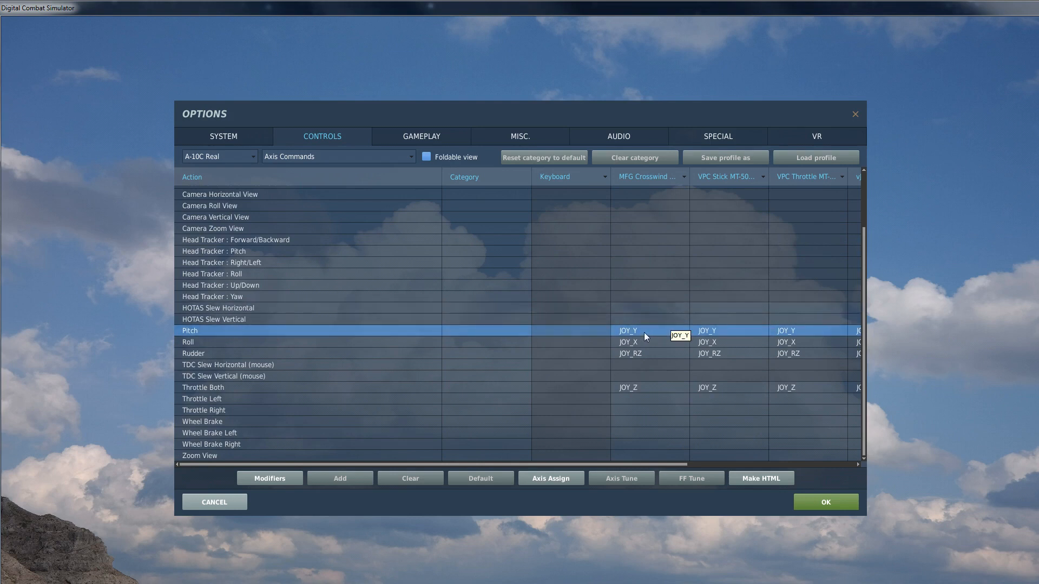
mouse_move(650, 323)
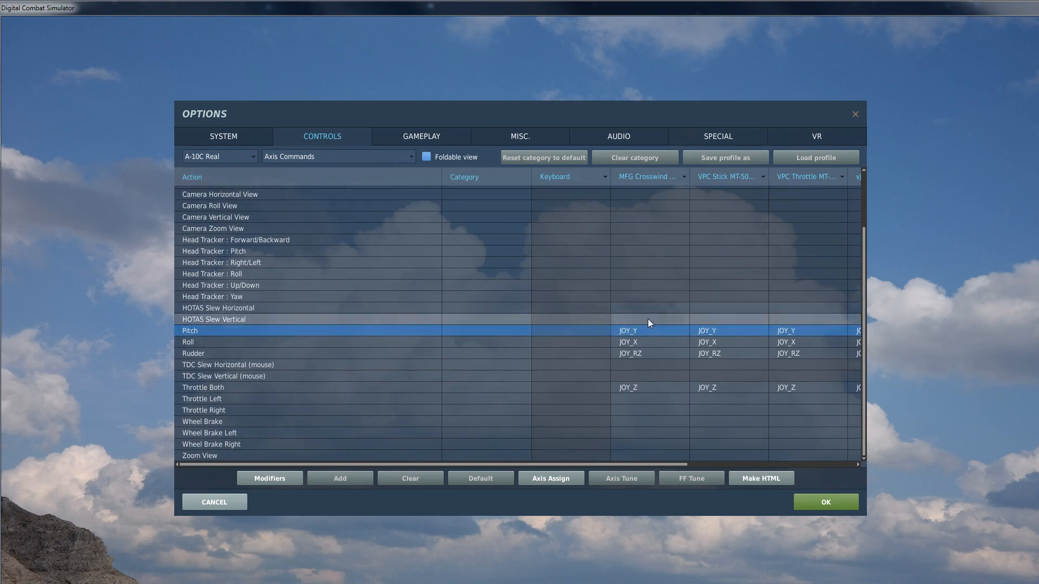
mouse_move(415, 348)
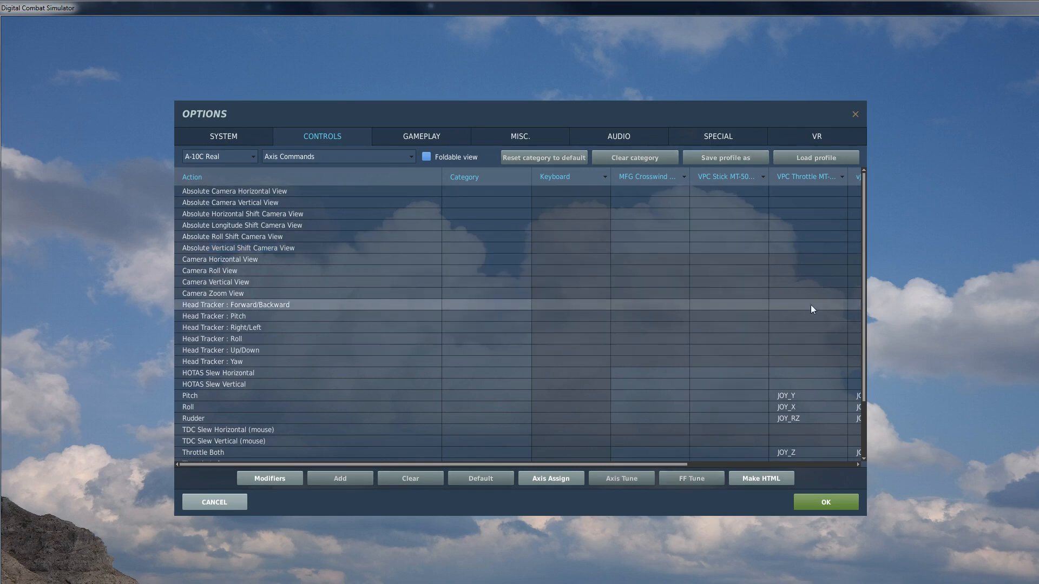
Step: Clear the VPC Throttle column's axis category, confirming Yes in the warning
click(635, 157)
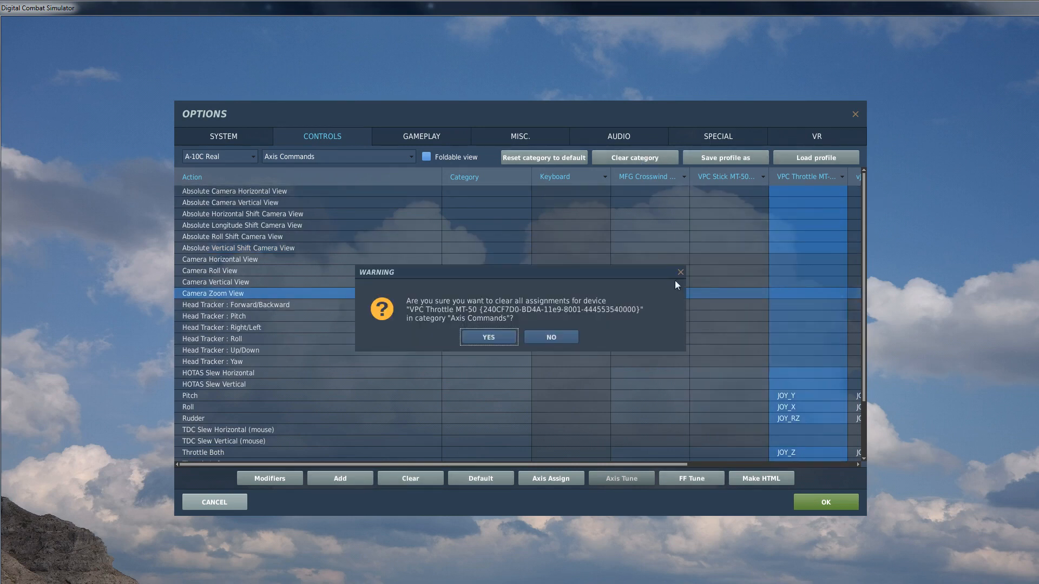
click(489, 337)
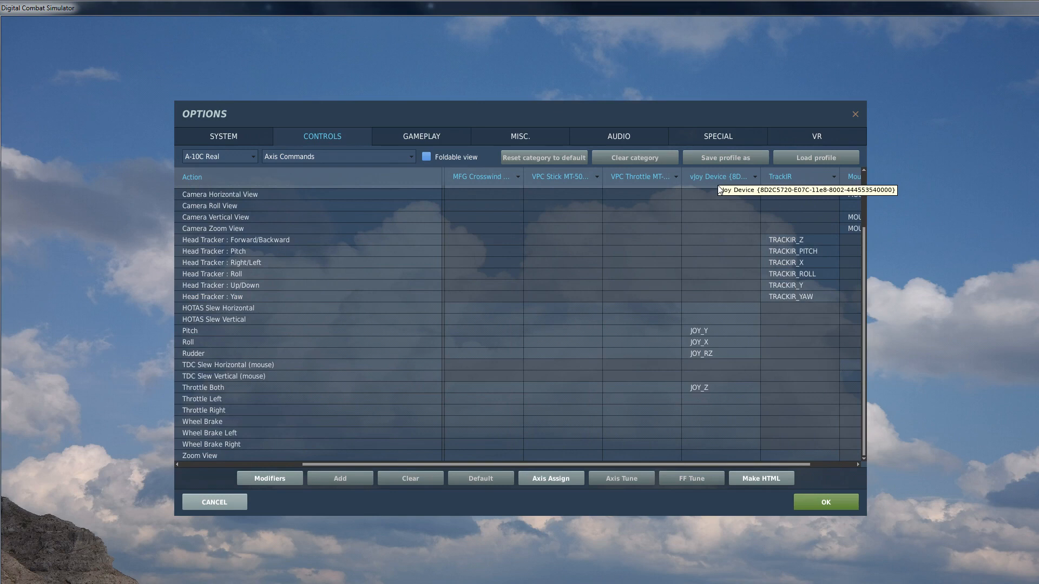
mouse_move(719, 201)
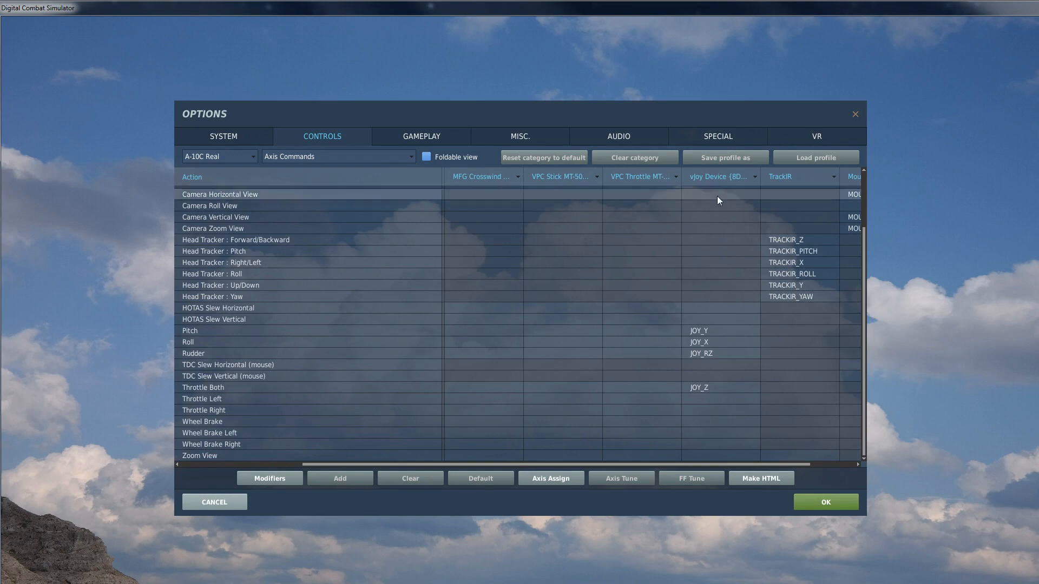
mouse_move(769, 479)
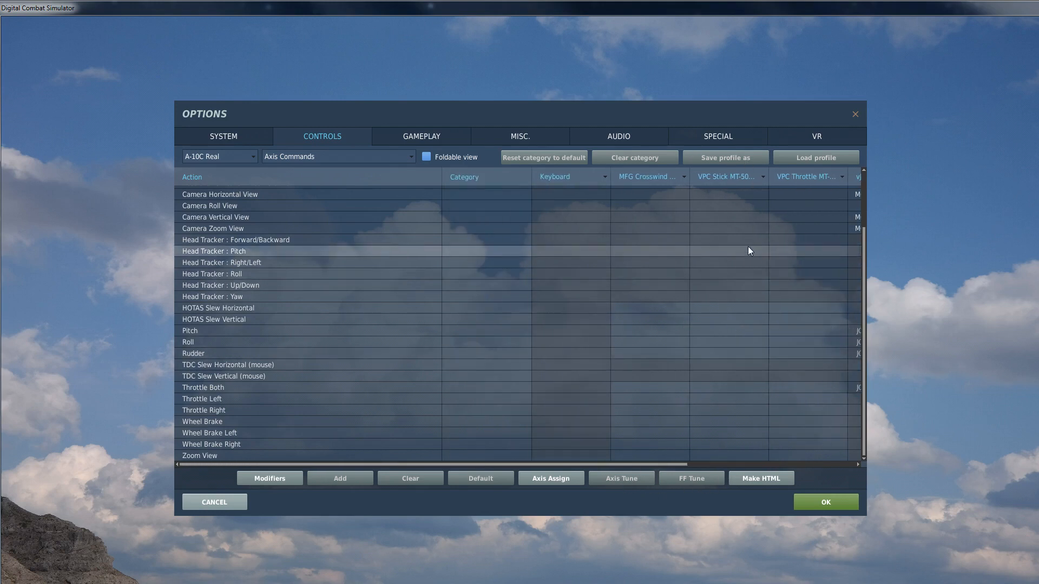
Step: In the VPC Stick column, assign JOY_Y to Pitch and JOY_X to Roll
click(727, 330)
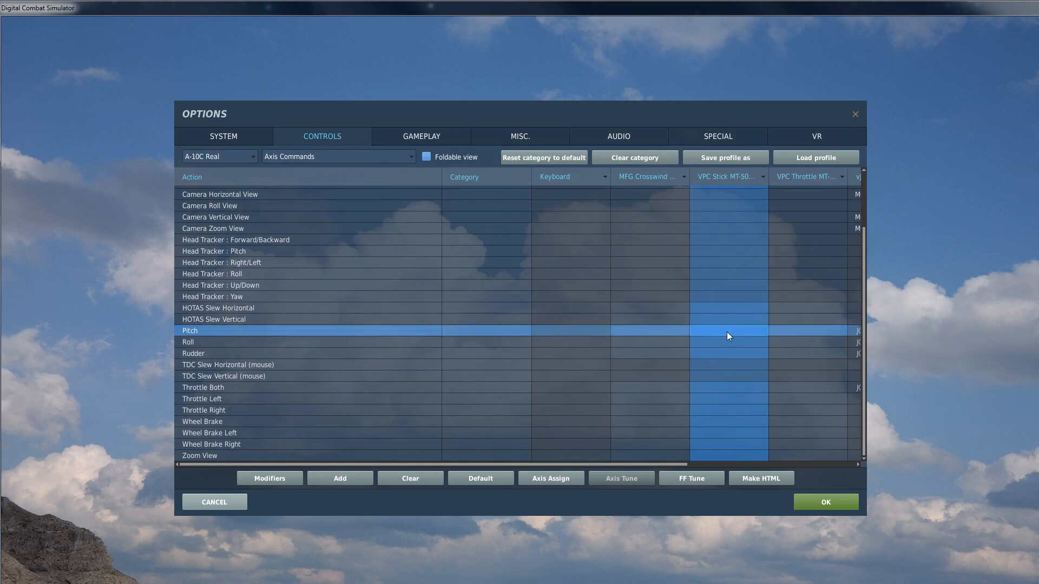
click(340, 477)
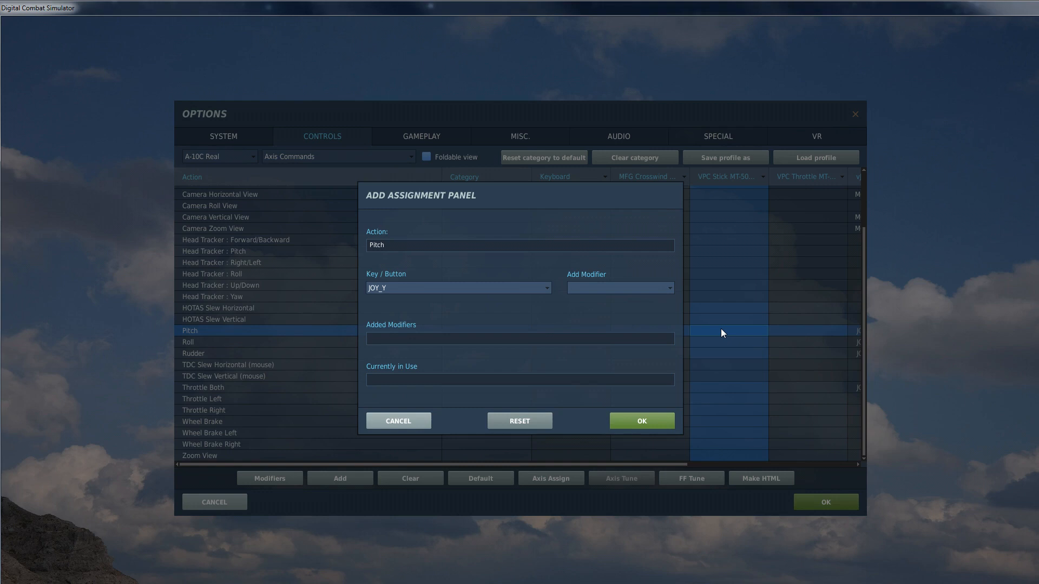
click(641, 421)
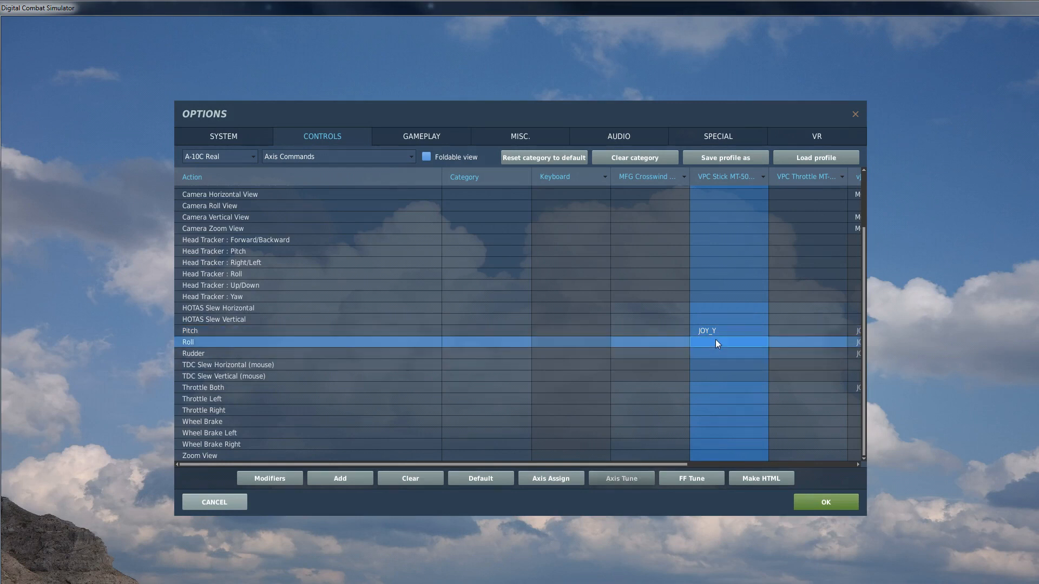
mouse_move(716, 347)
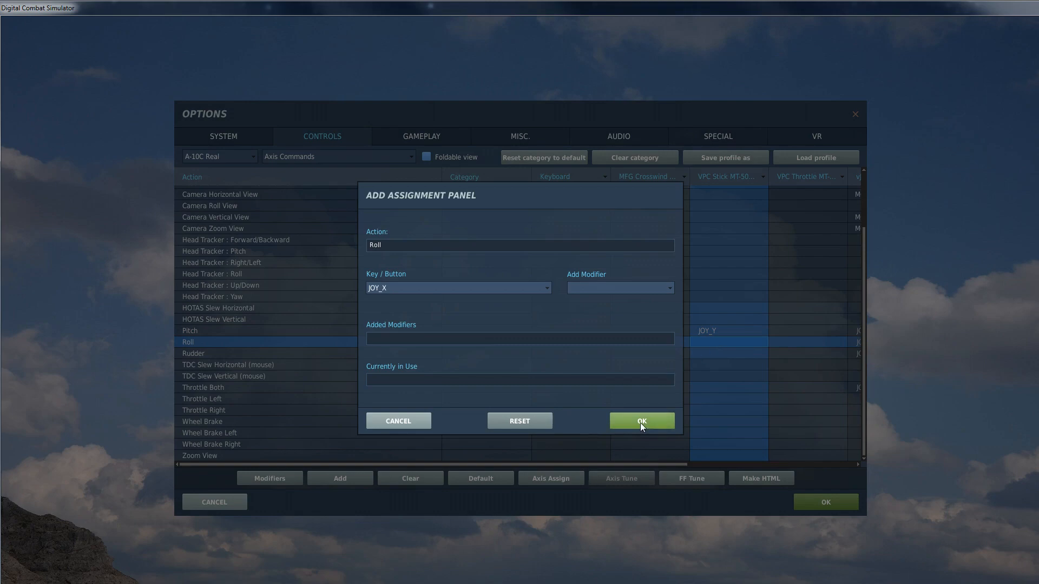
click(641, 421)
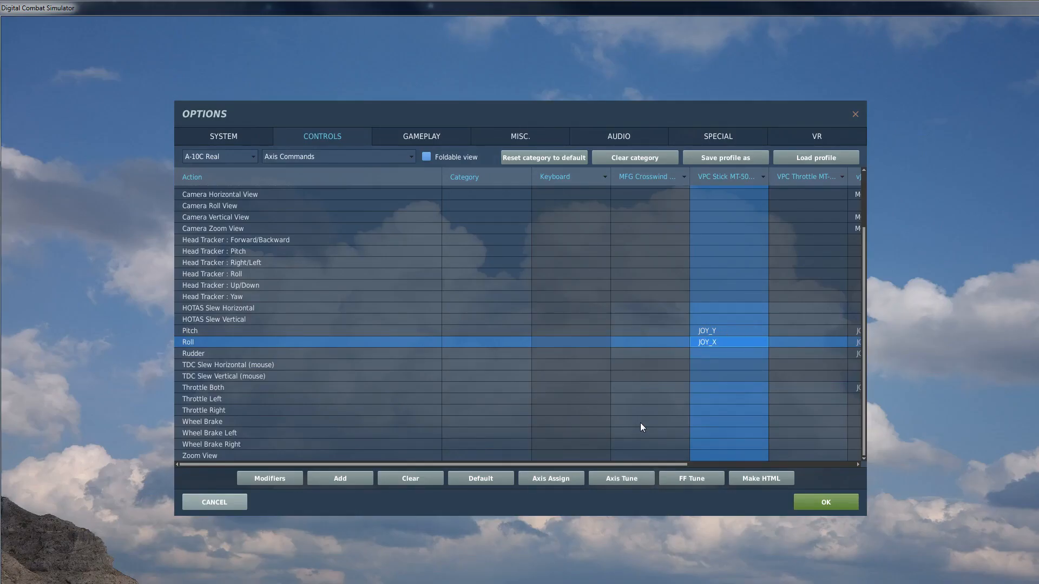
mouse_move(597, 373)
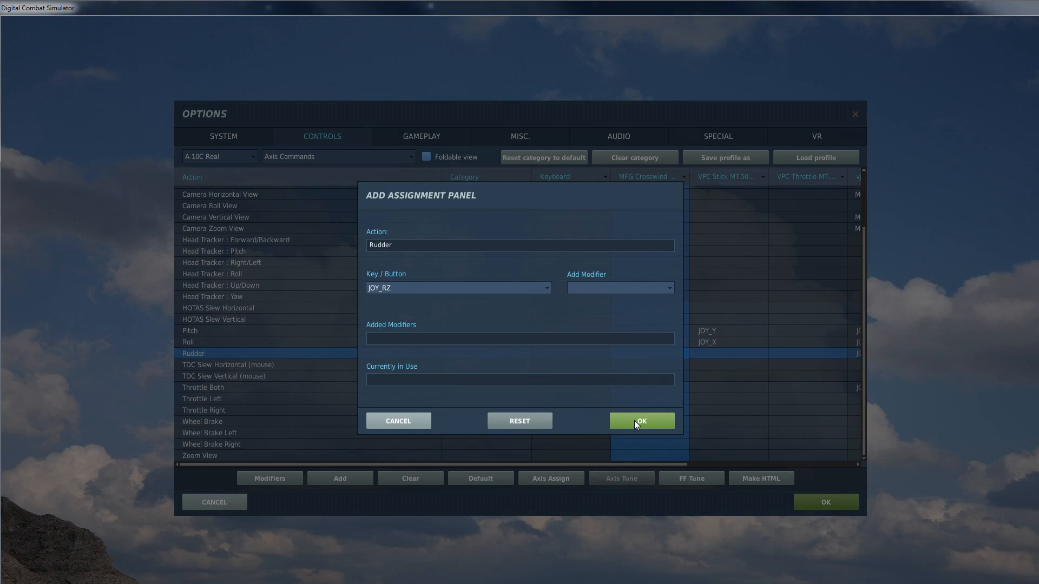
Step: On MFG Crosswind, assign JOY_RZ to Rudder, JOY_X to Wheel Brake Left, JOY_Y to Wheel Brake Right
click(641, 420)
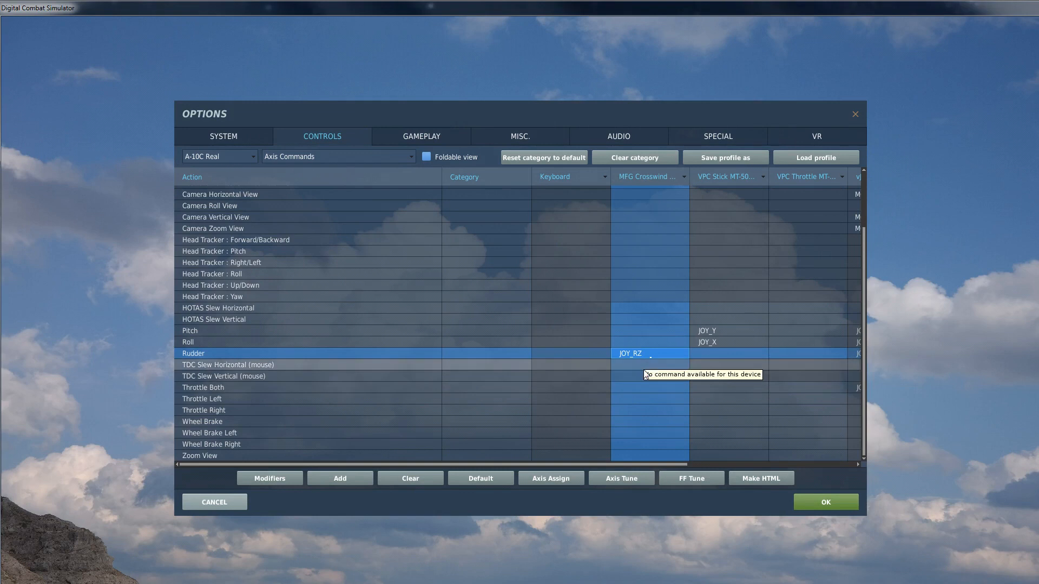
mouse_move(633, 435)
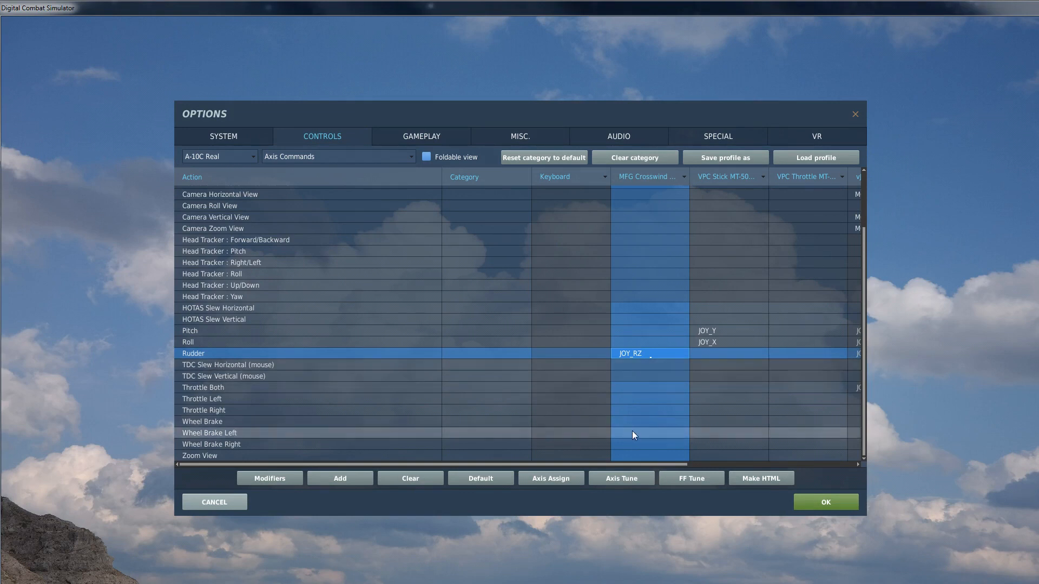
click(210, 433)
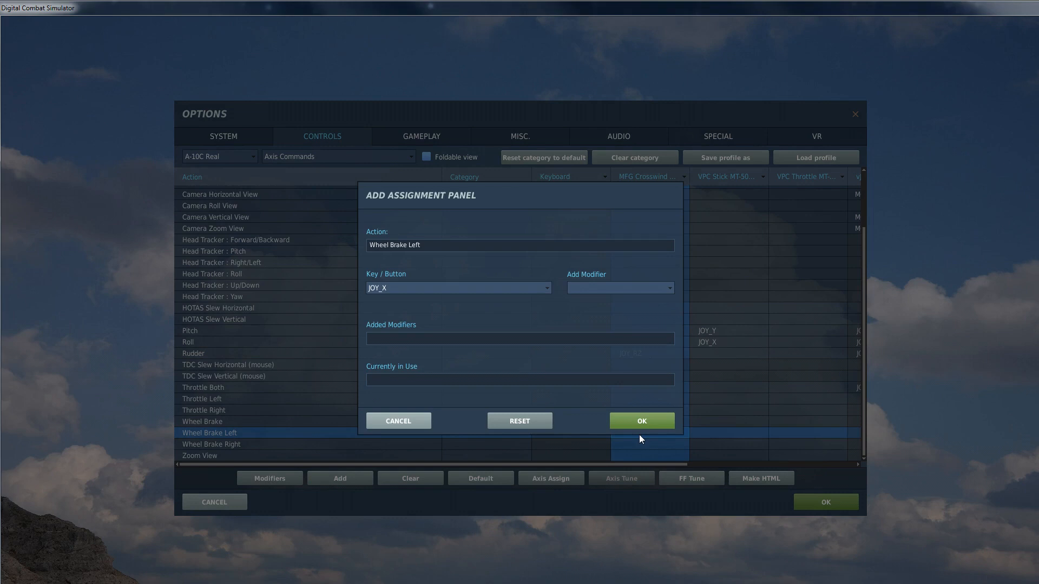
click(642, 420)
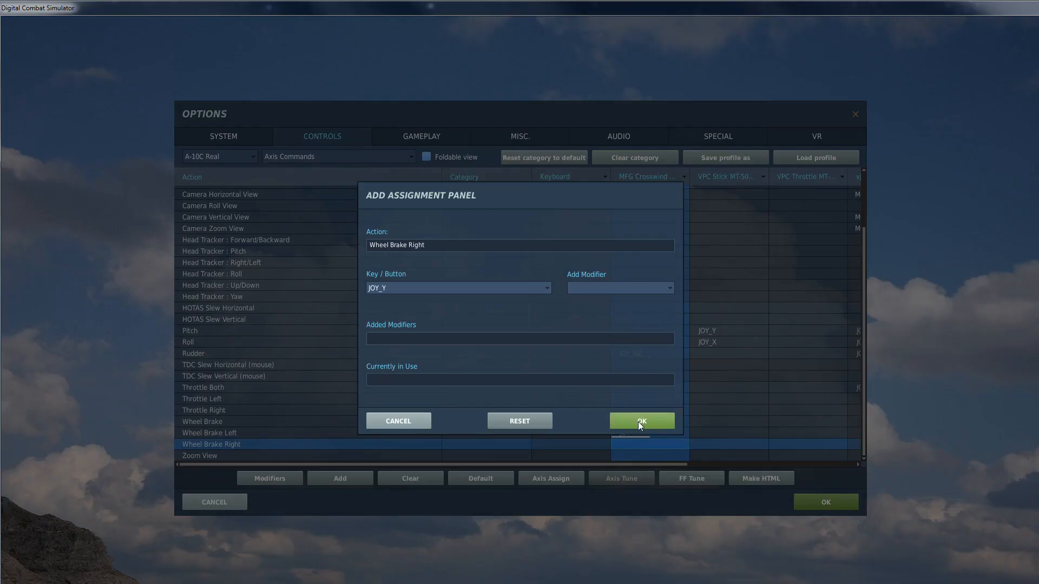
click(642, 421)
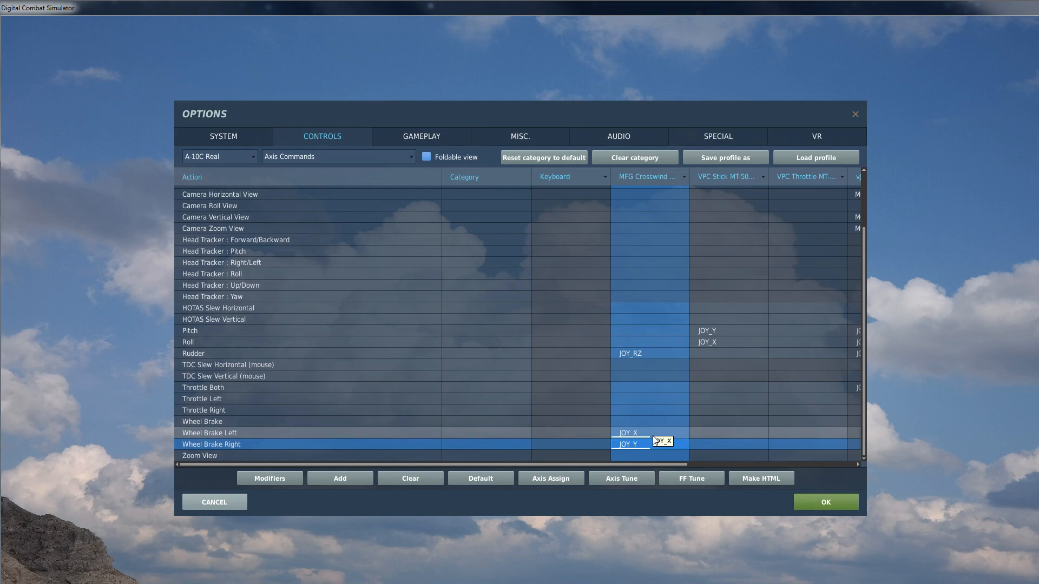
Step: Tune the Wheel Brake Left axis with Slider and Invert enabled
click(643, 433)
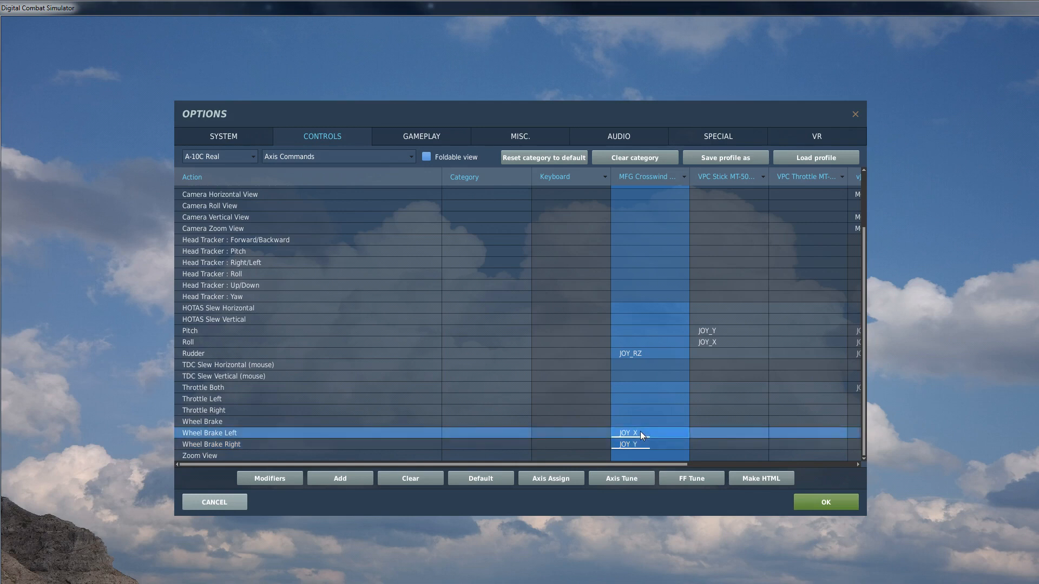
mouse_move(617, 501)
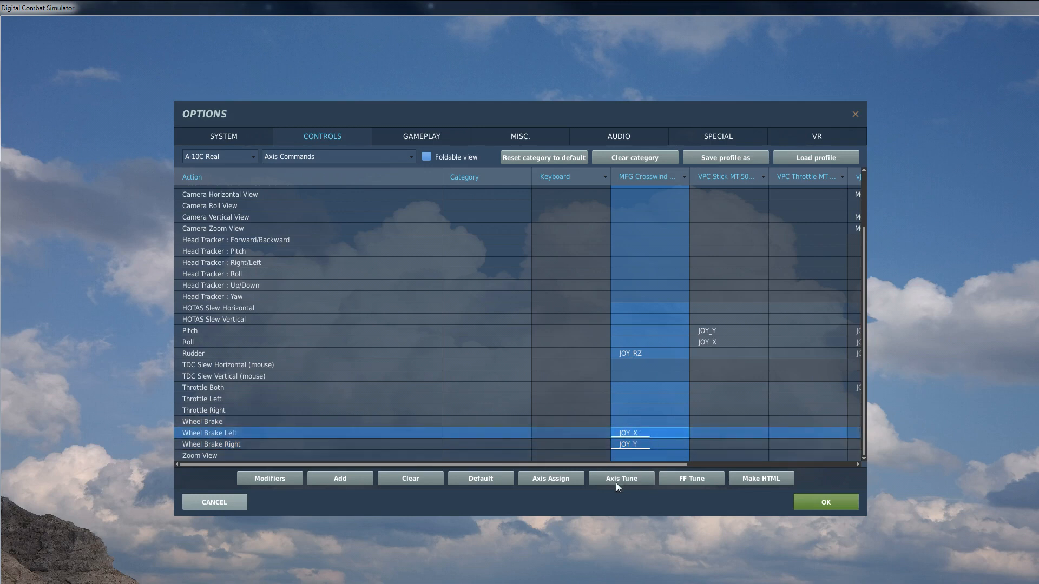
click(621, 479)
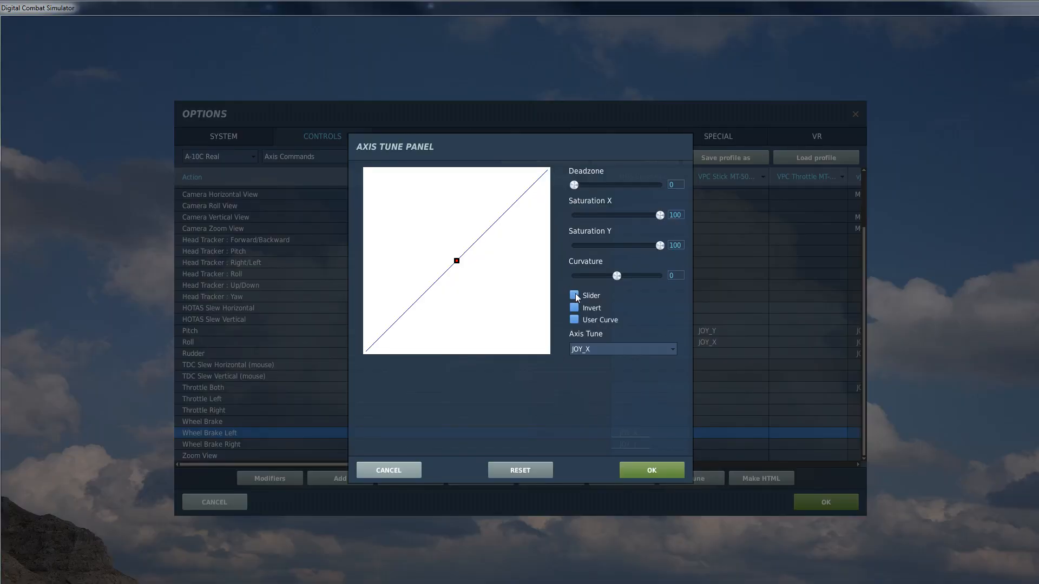
click(574, 296)
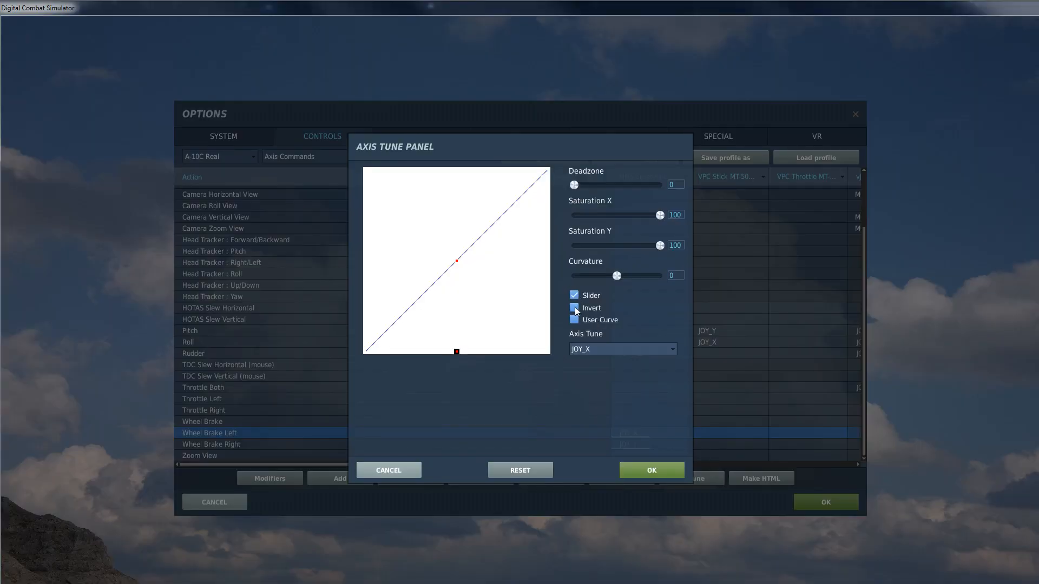
click(573, 307)
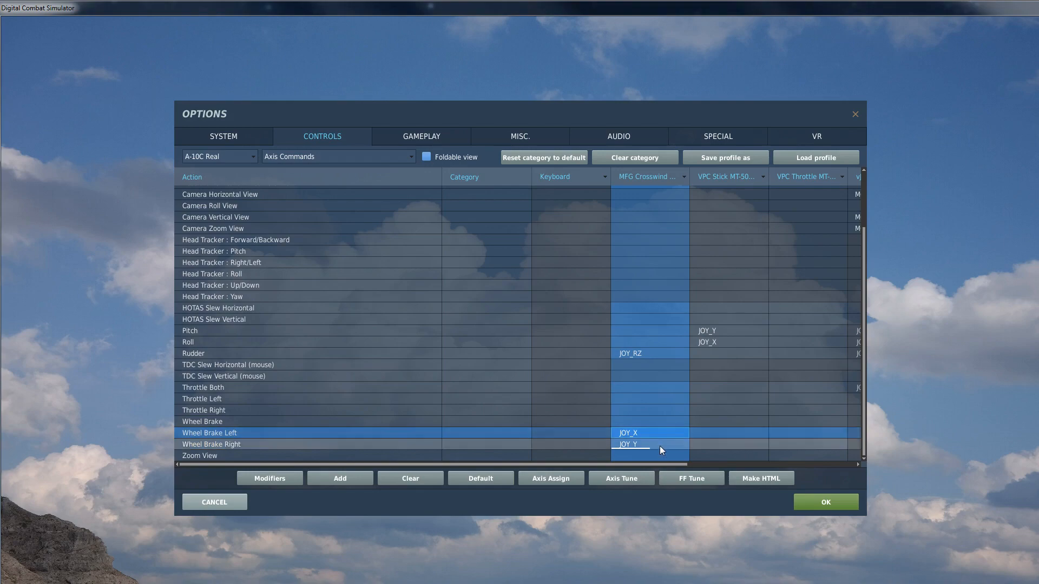
Step: Tune the Wheel Brake Right axis as an inverted slider
click(650, 444)
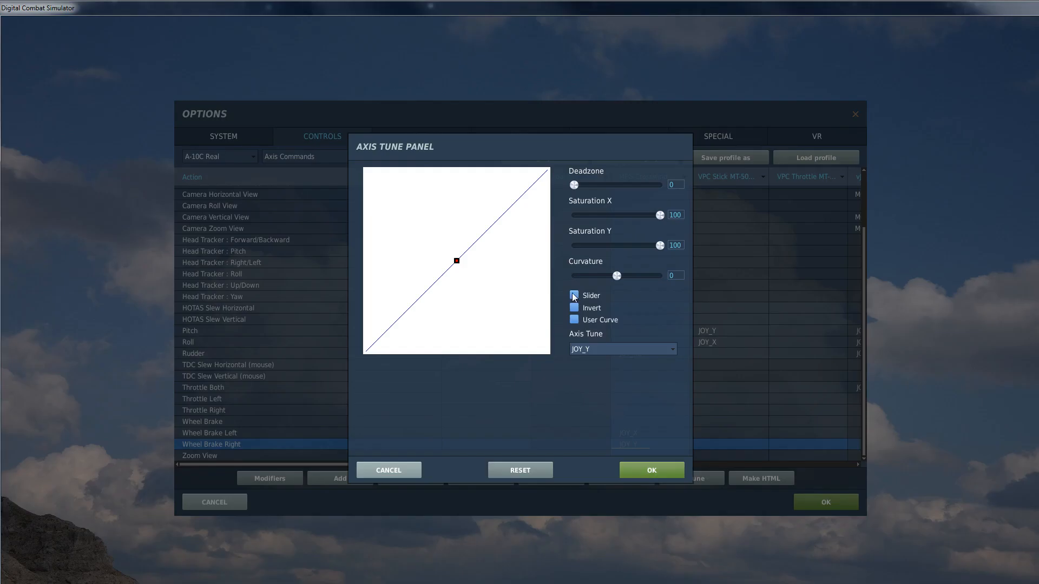
click(574, 307)
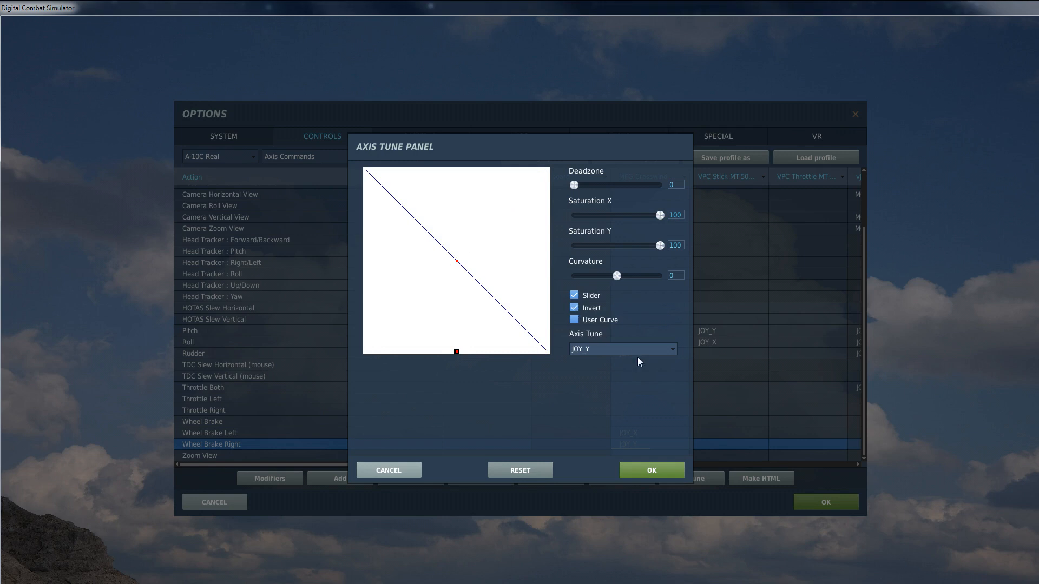
click(652, 470)
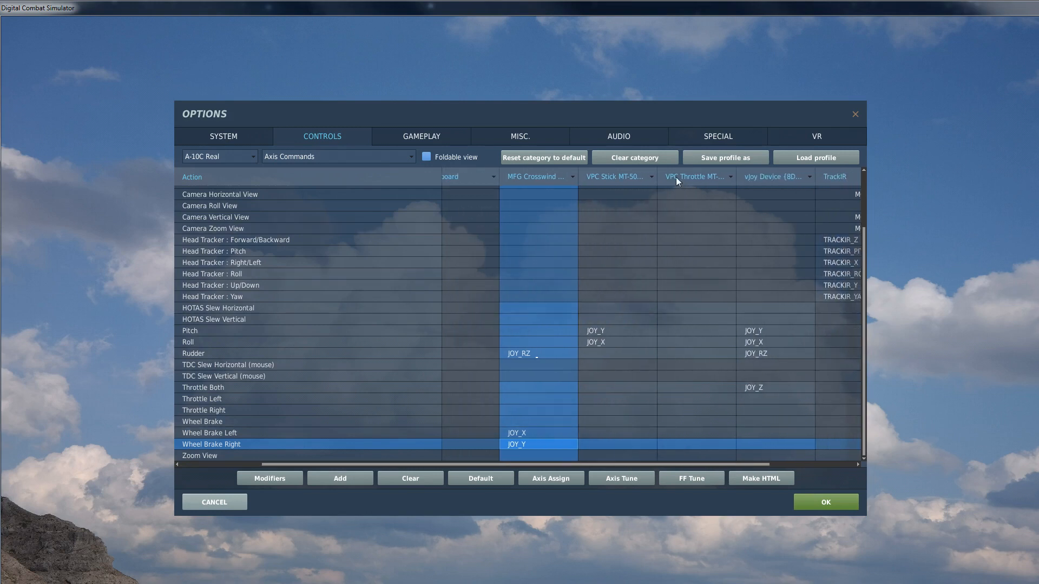
mouse_move(707, 401)
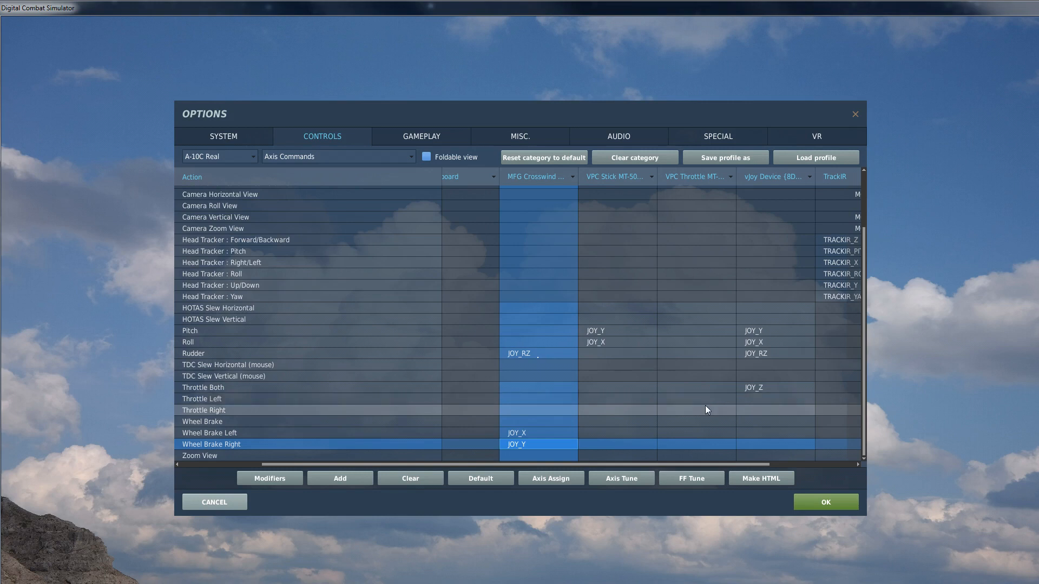
mouse_move(696, 406)
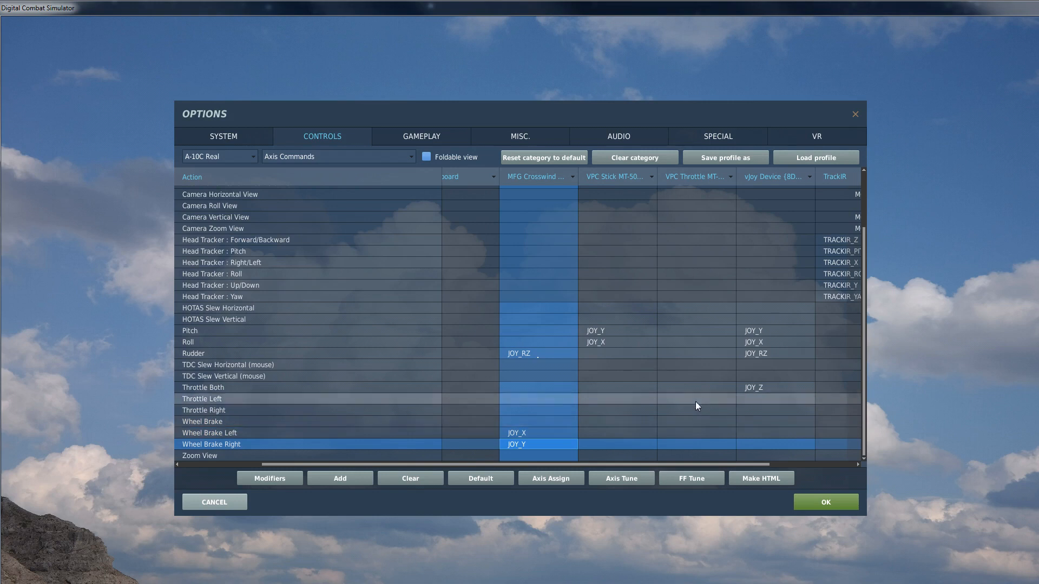
Step: In the VPC Throttle column, assign JOY_RX to Throttle Left and JOY_RY to Throttle Right
click(695, 402)
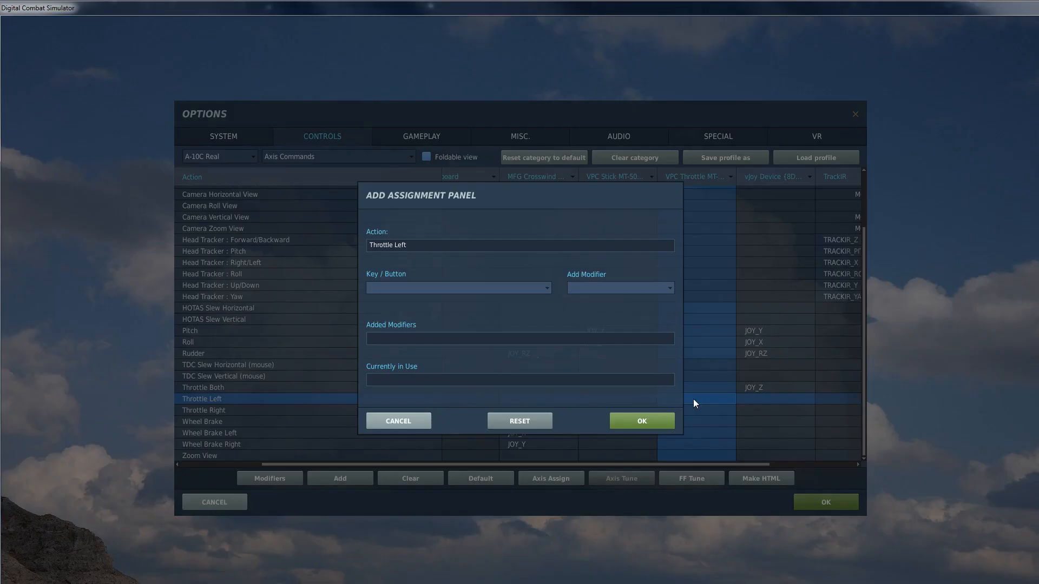
click(458, 288)
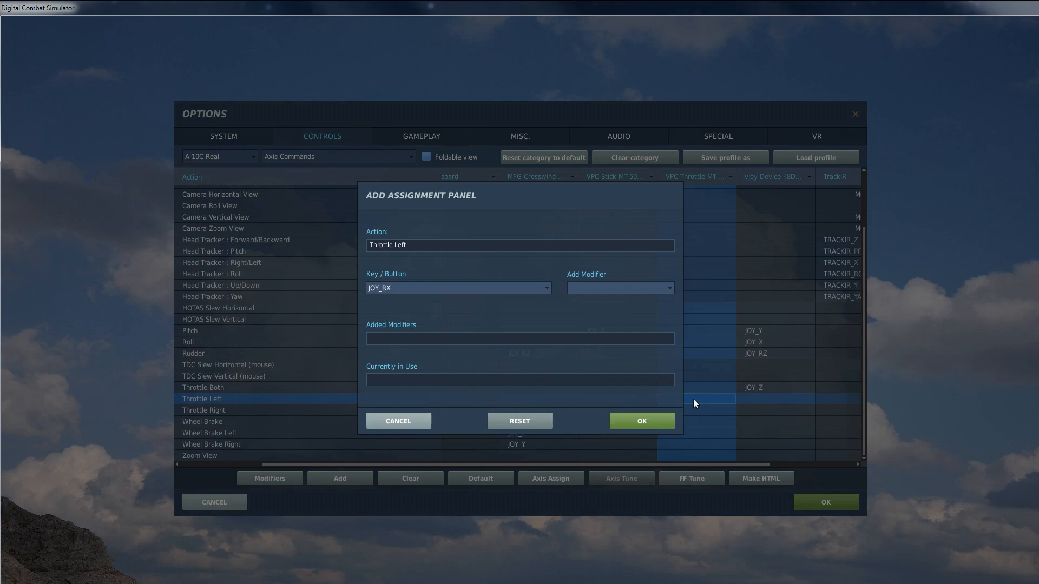
click(641, 421)
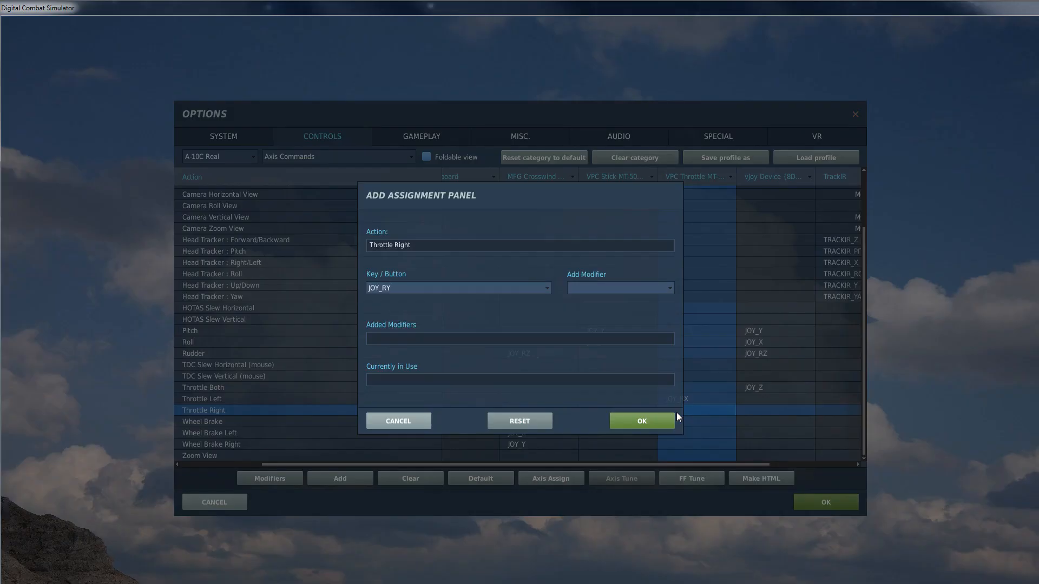
click(642, 421)
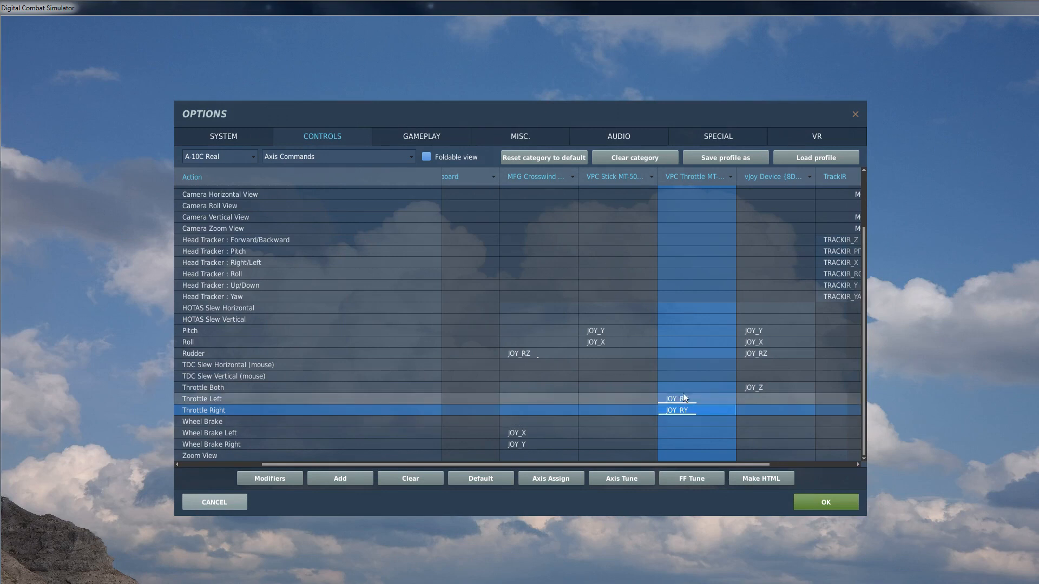
mouse_move(698, 390)
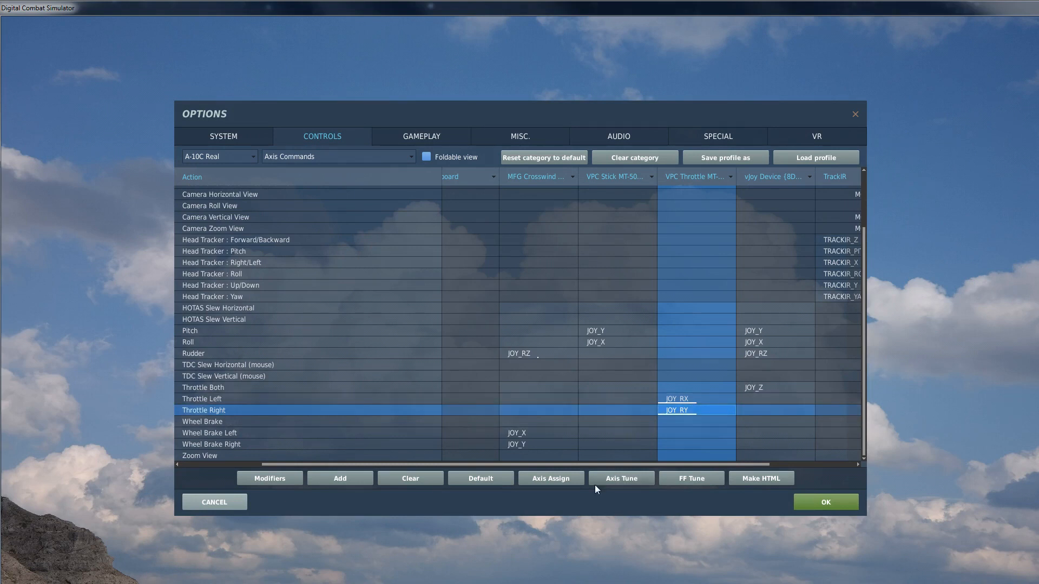
Step: Tune the Throttle Left JOY_RX axis with Slider and Invert checked
click(621, 478)
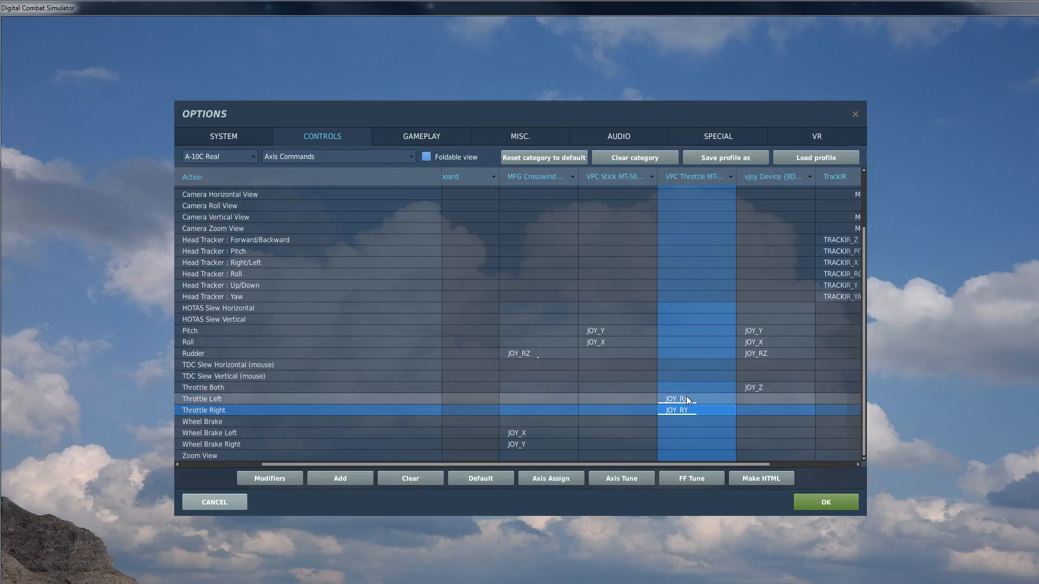
click(621, 478)
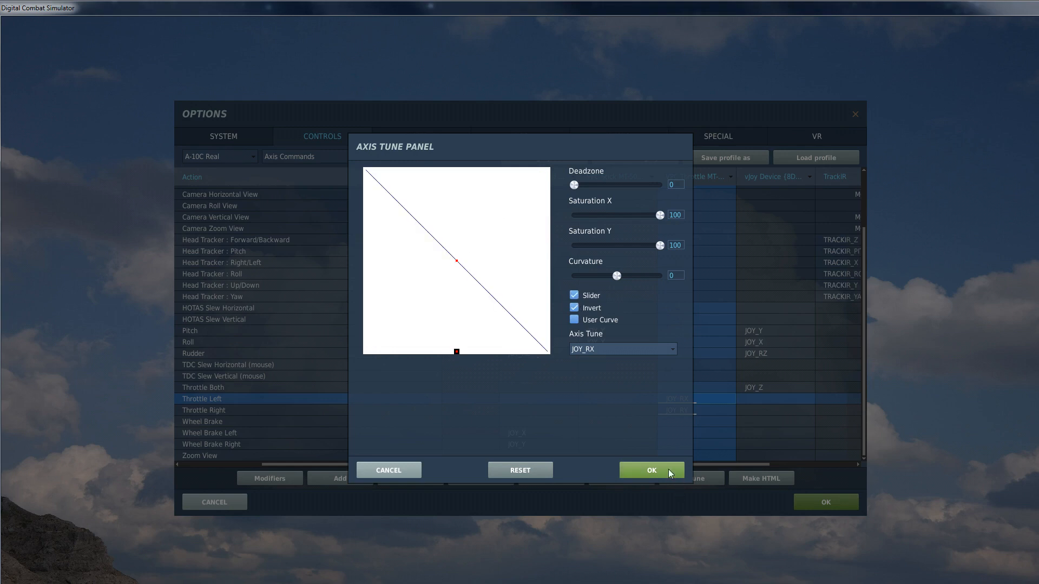
click(651, 471)
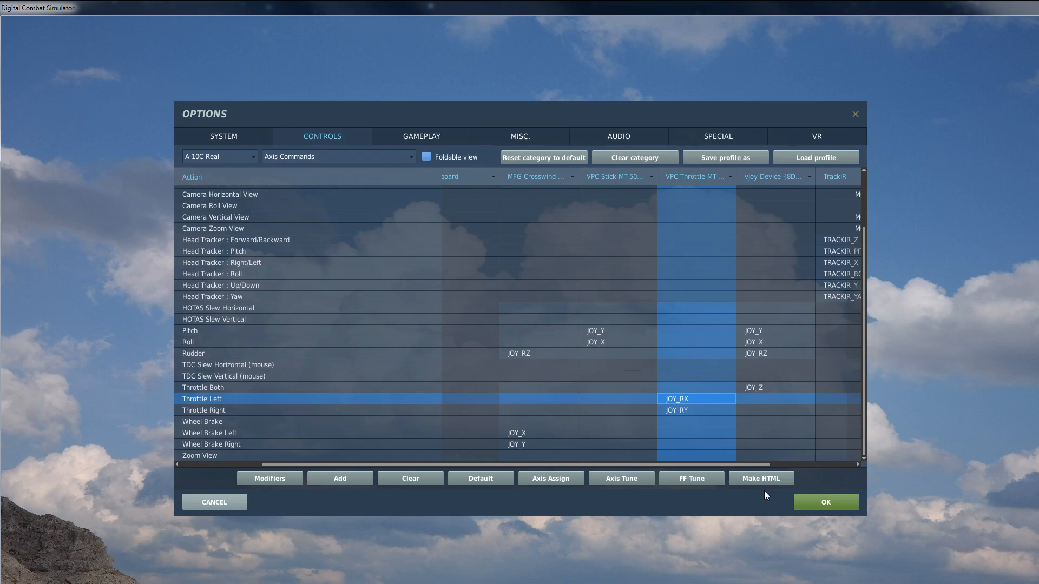
mouse_move(717, 415)
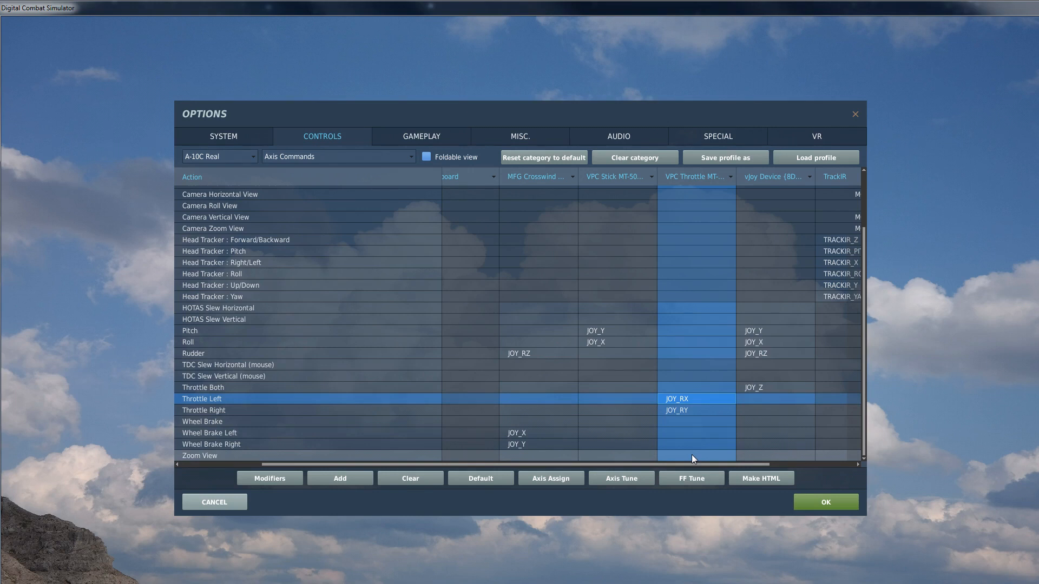
Step: Assign JOY_Z to Zoom View on the VPC Throttle and tune it as a slider
click(199, 456)
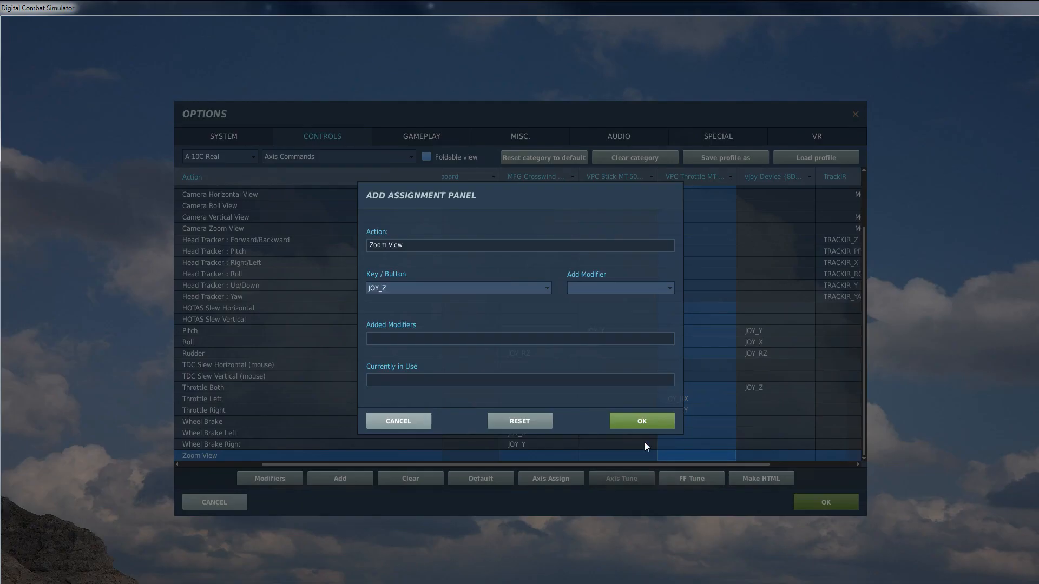
click(642, 421)
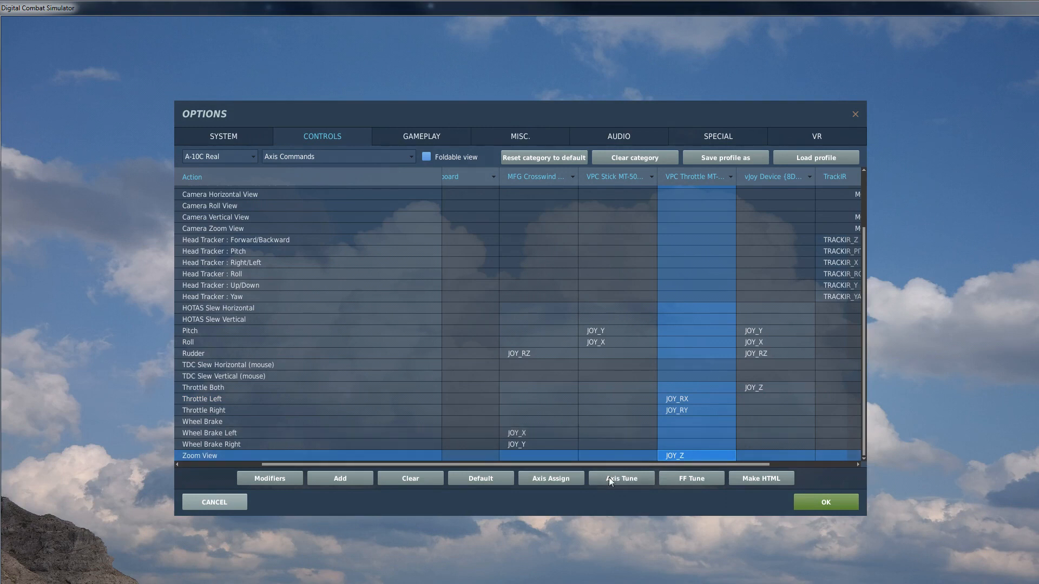
click(620, 478)
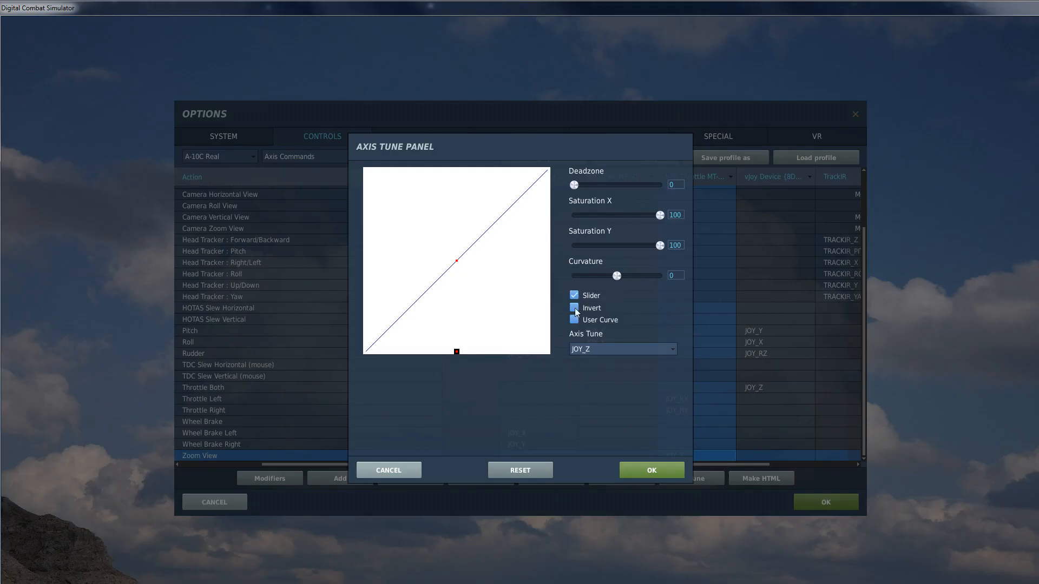
click(652, 470)
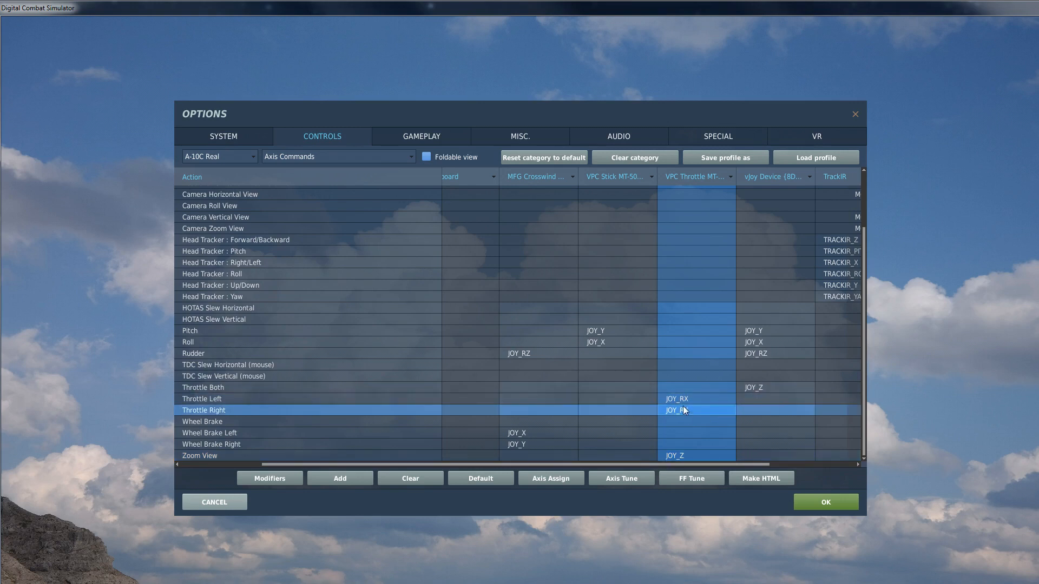
mouse_move(683, 415)
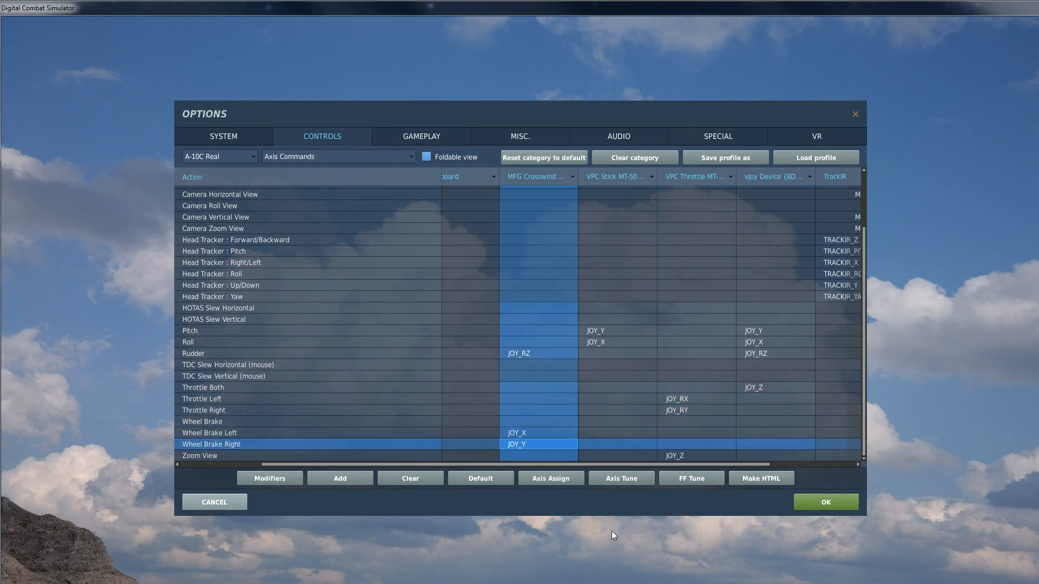
mouse_move(615, 547)
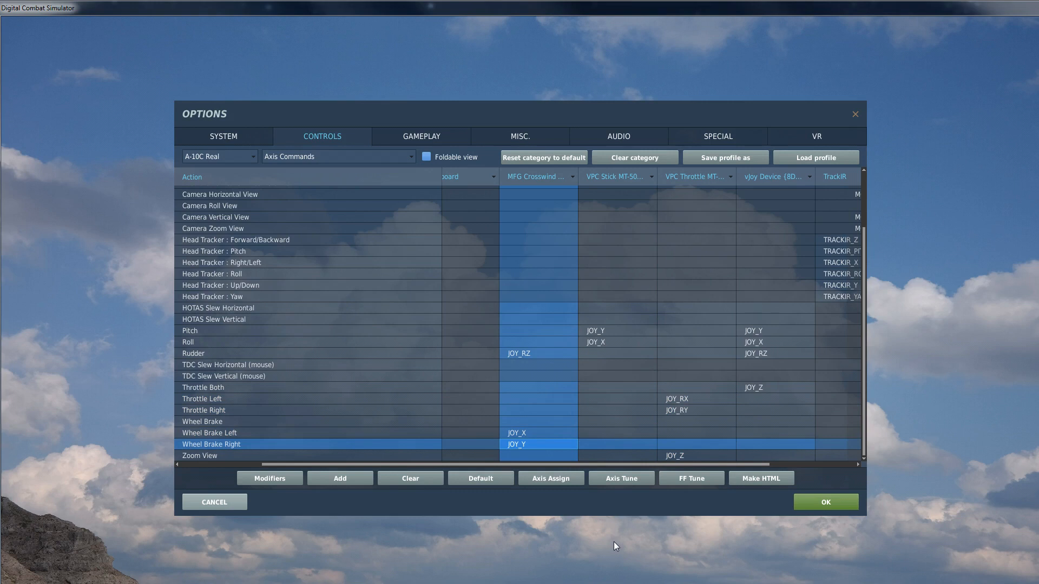